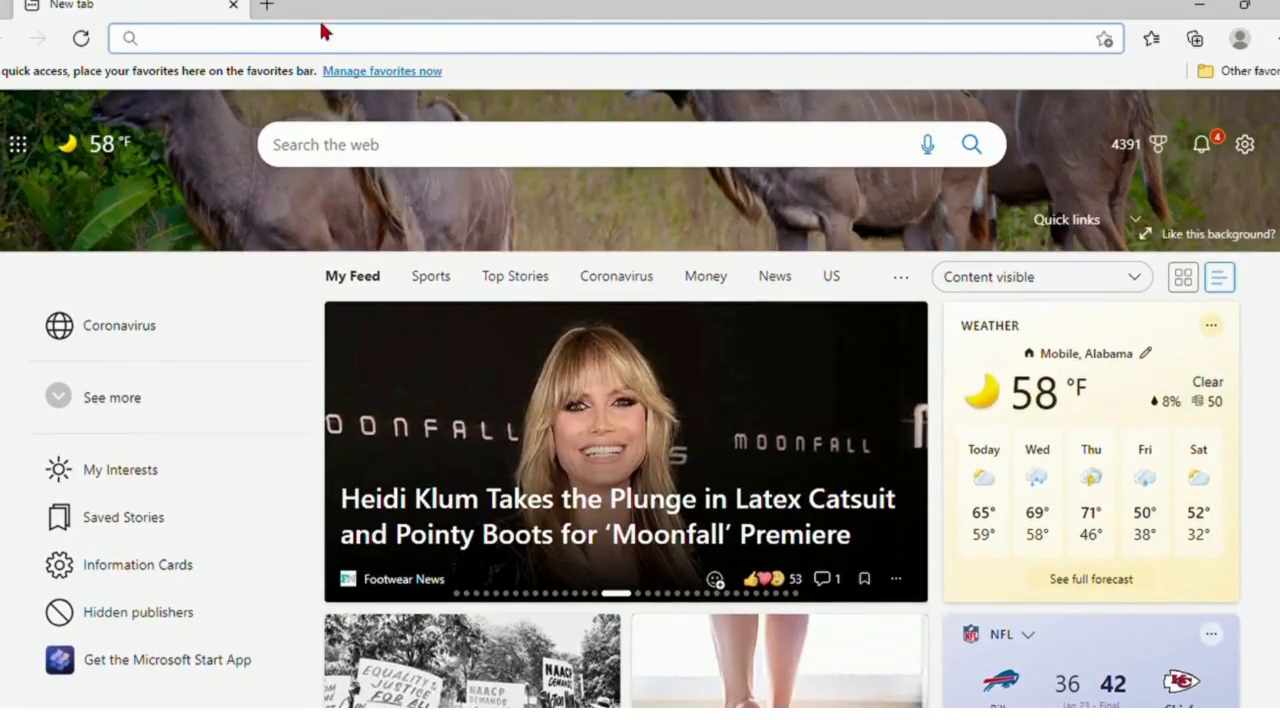
Step: Search Bing for 'microsoft rewards' from the Edge address bar
click(266, 6)
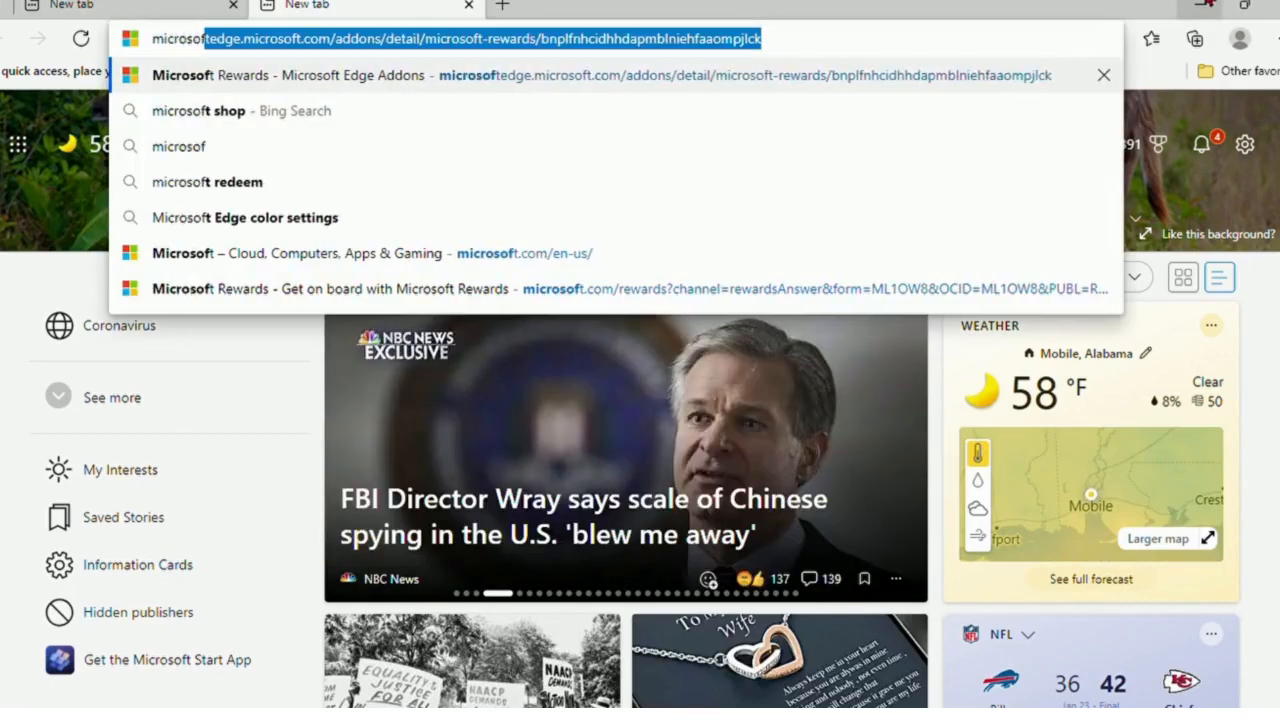
text(microsoft reward)
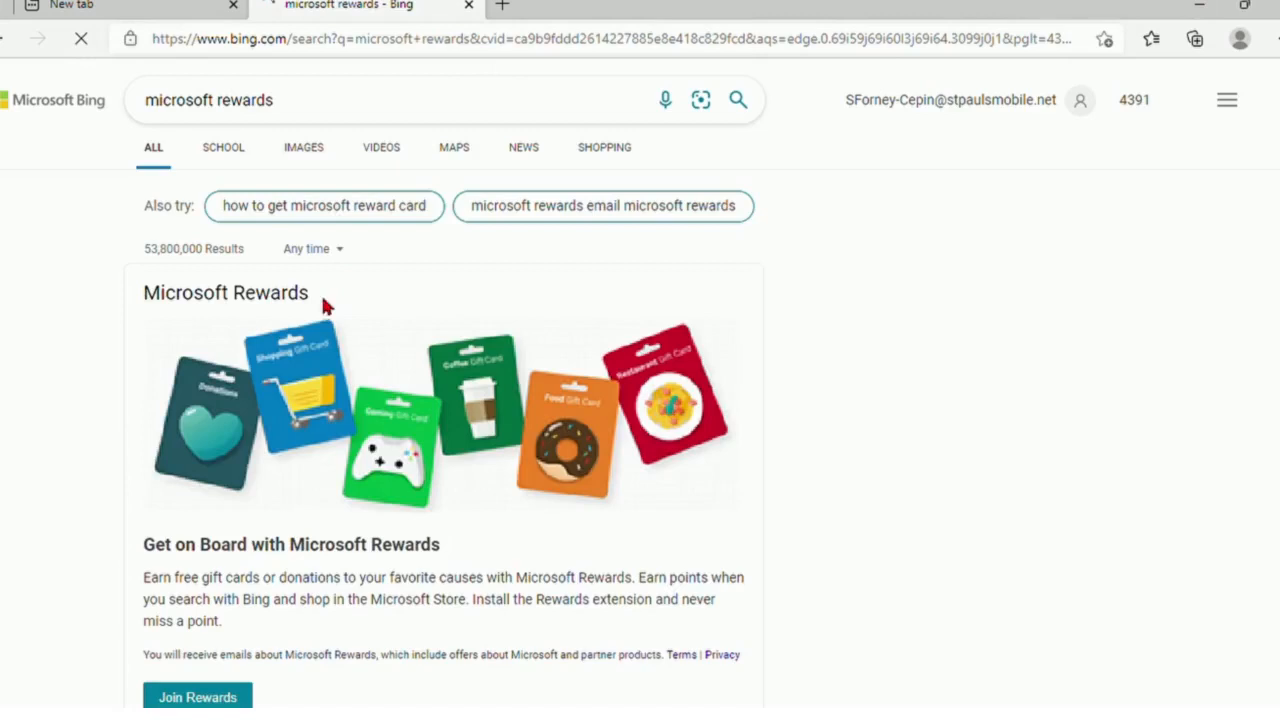
Step: Follow the Join Rewards link in the Microsoft Rewards result card
scroll(down, 3)
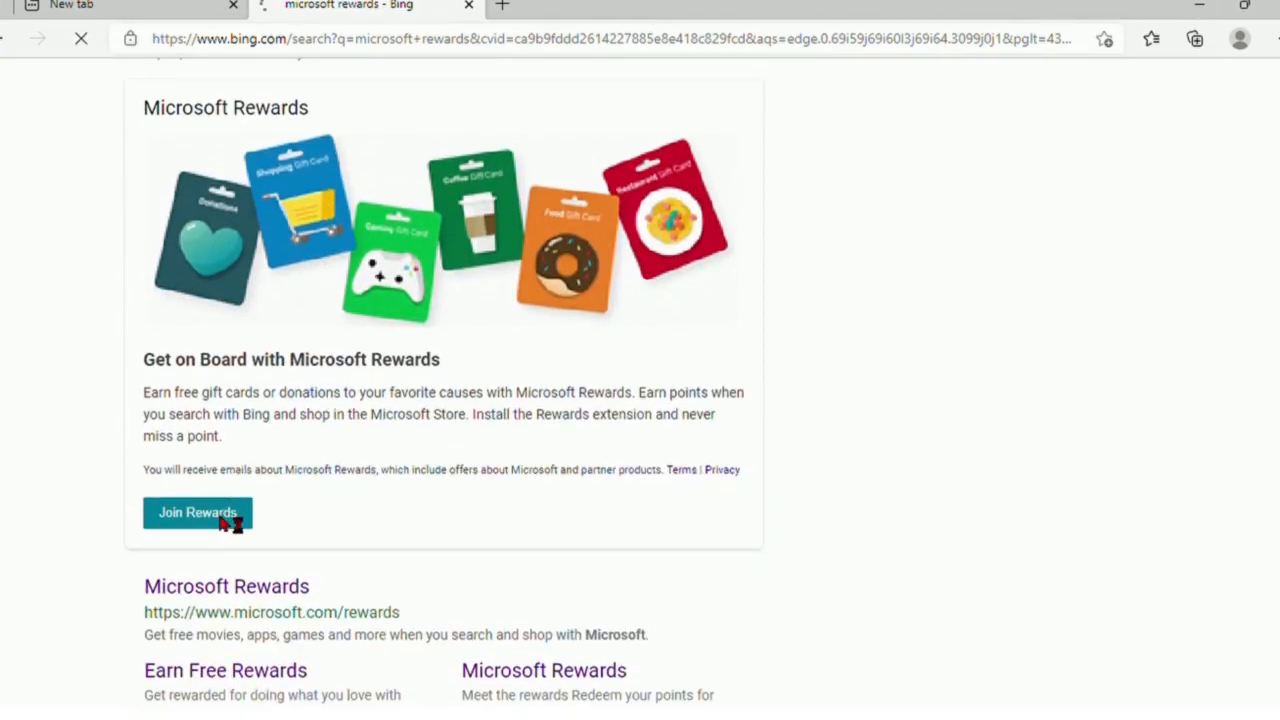
click(196, 512)
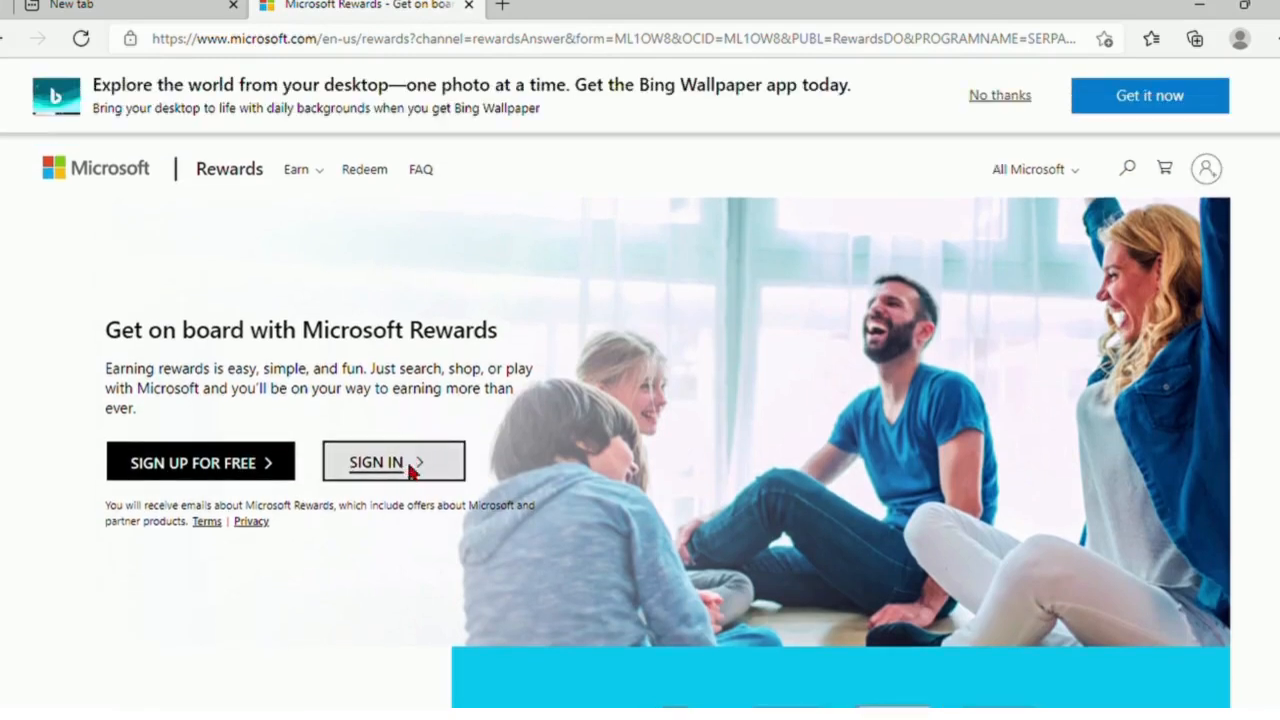
Step: Sign in to Microsoft Rewards to reach the dashboard's Earn tab with points and streak
click(392, 460)
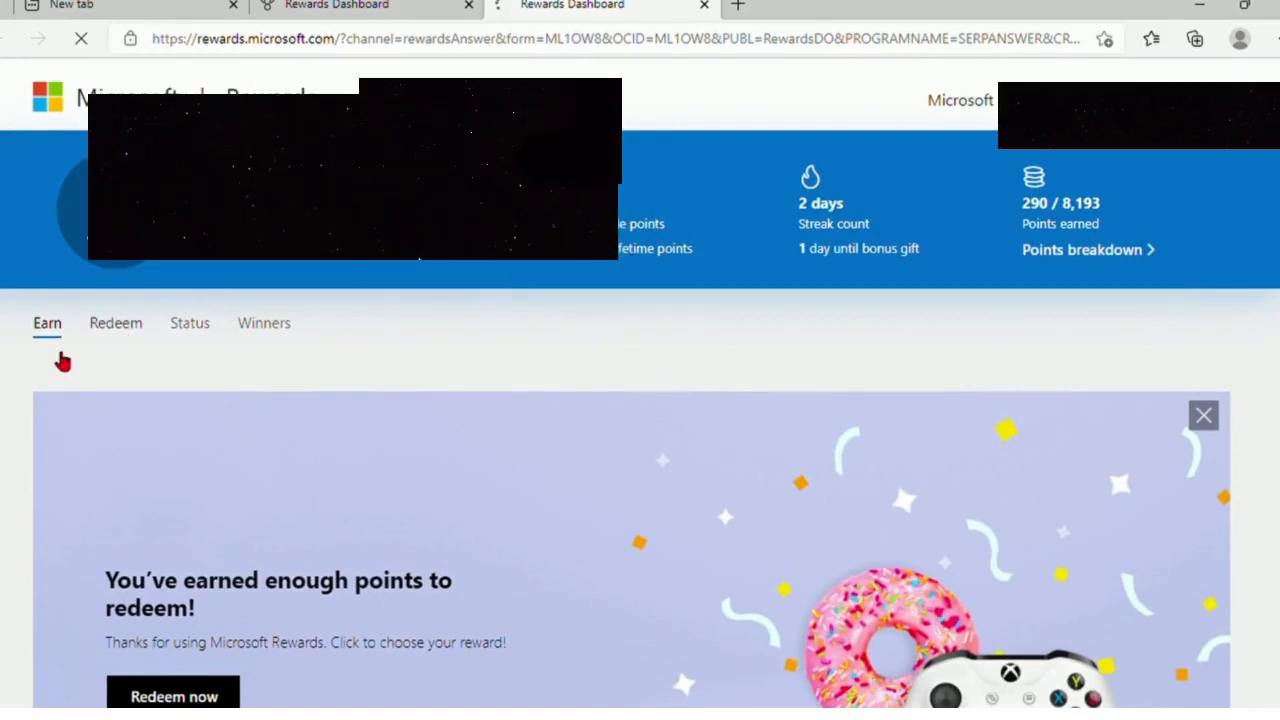
Step: Browse the Redeem catalog of Xbox memberships, gift cards, sweepstakes and donations
click(172, 696)
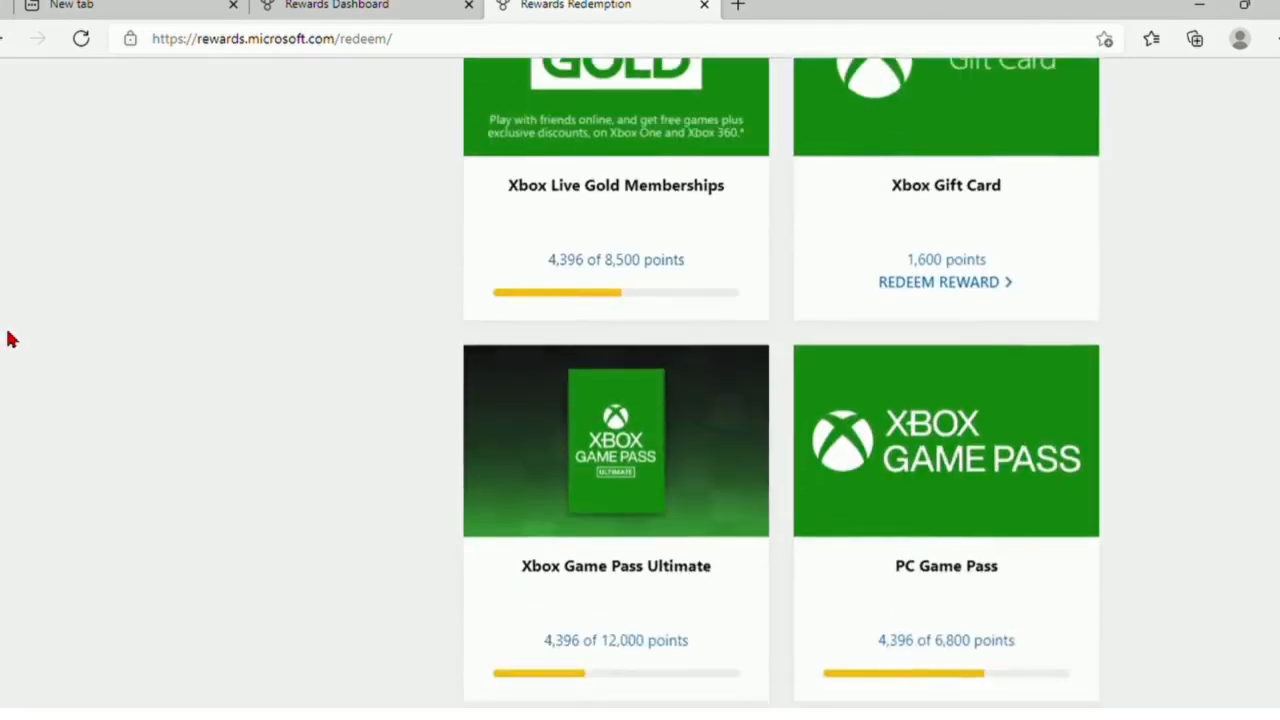
scroll(down, 3)
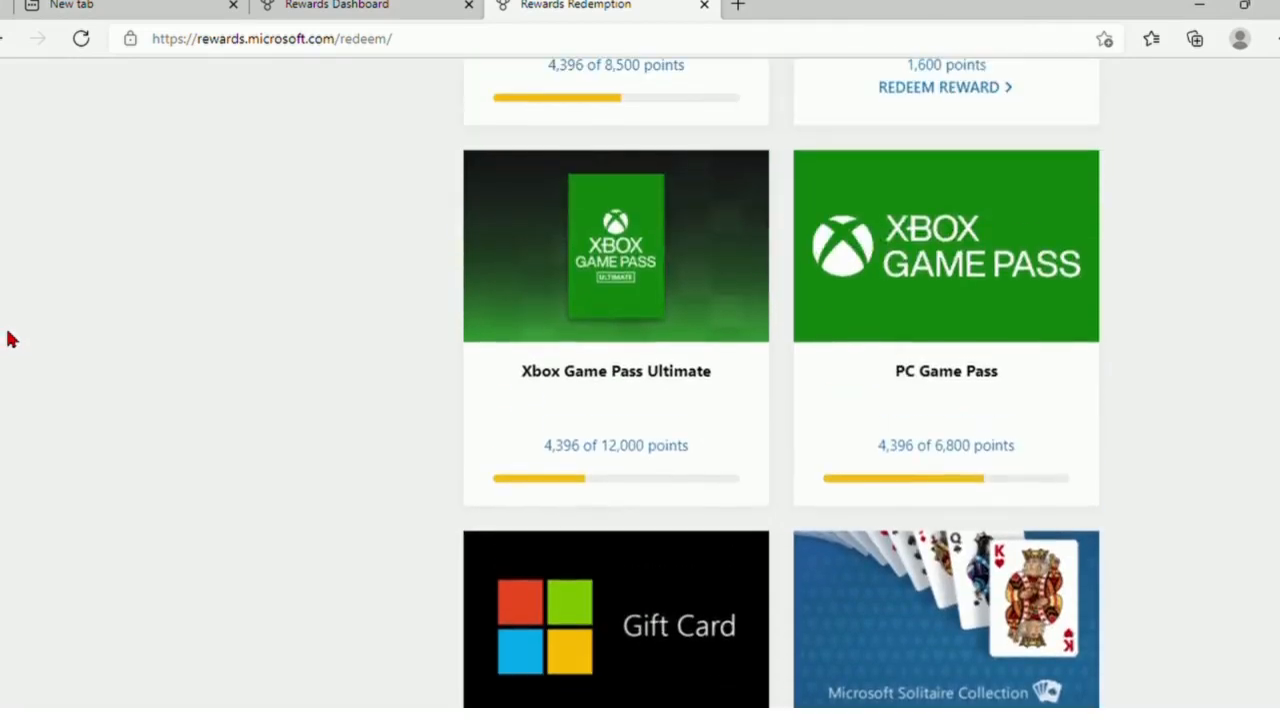
mouse_move(344, 328)
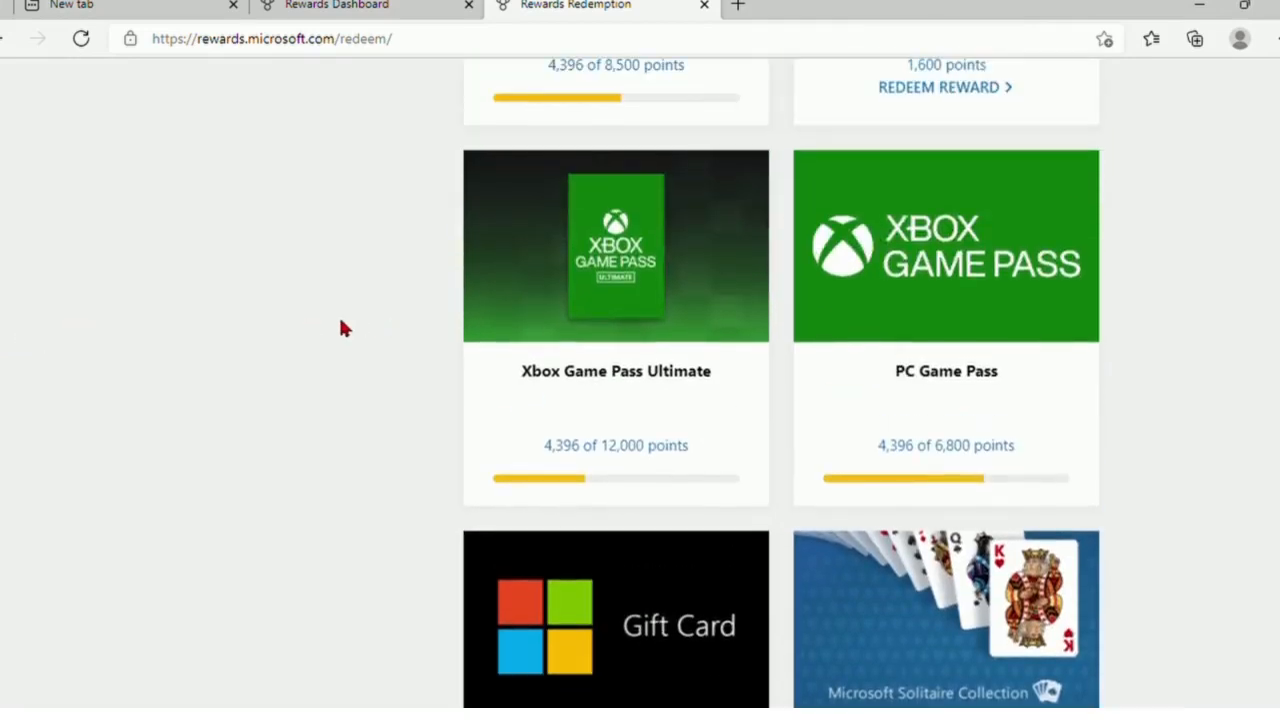
scroll(down, 3)
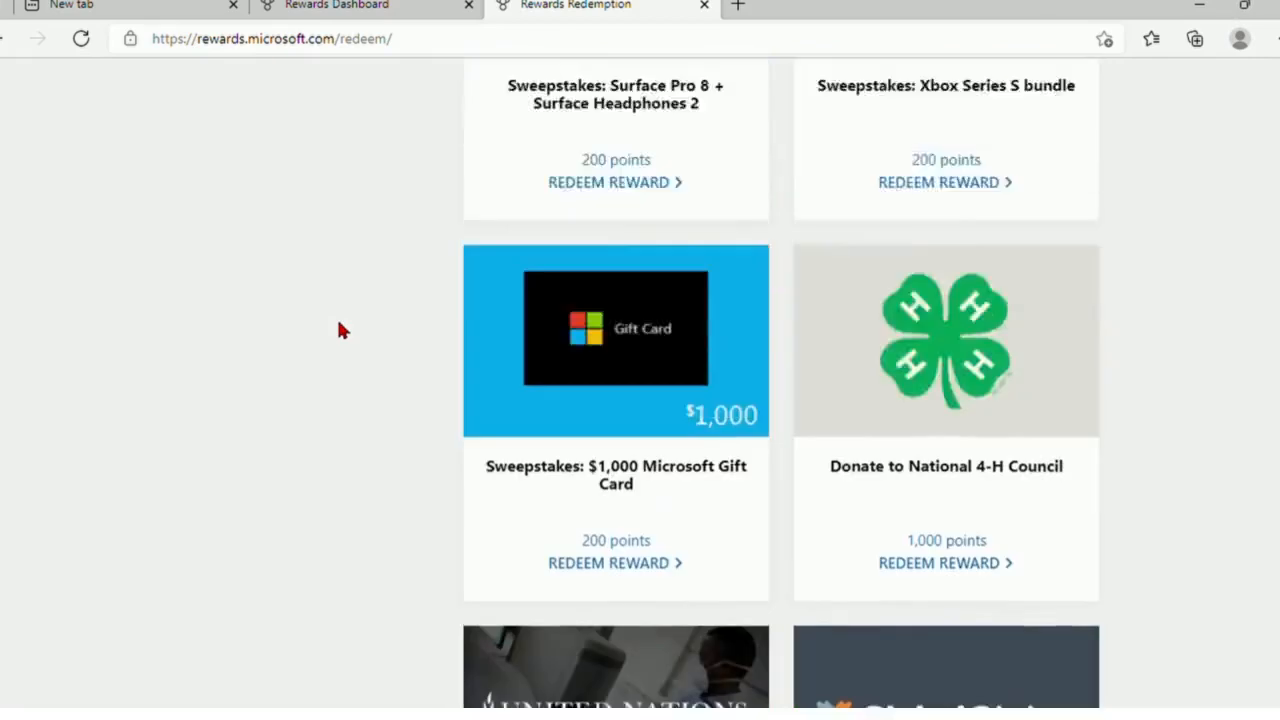
scroll(up, 3)
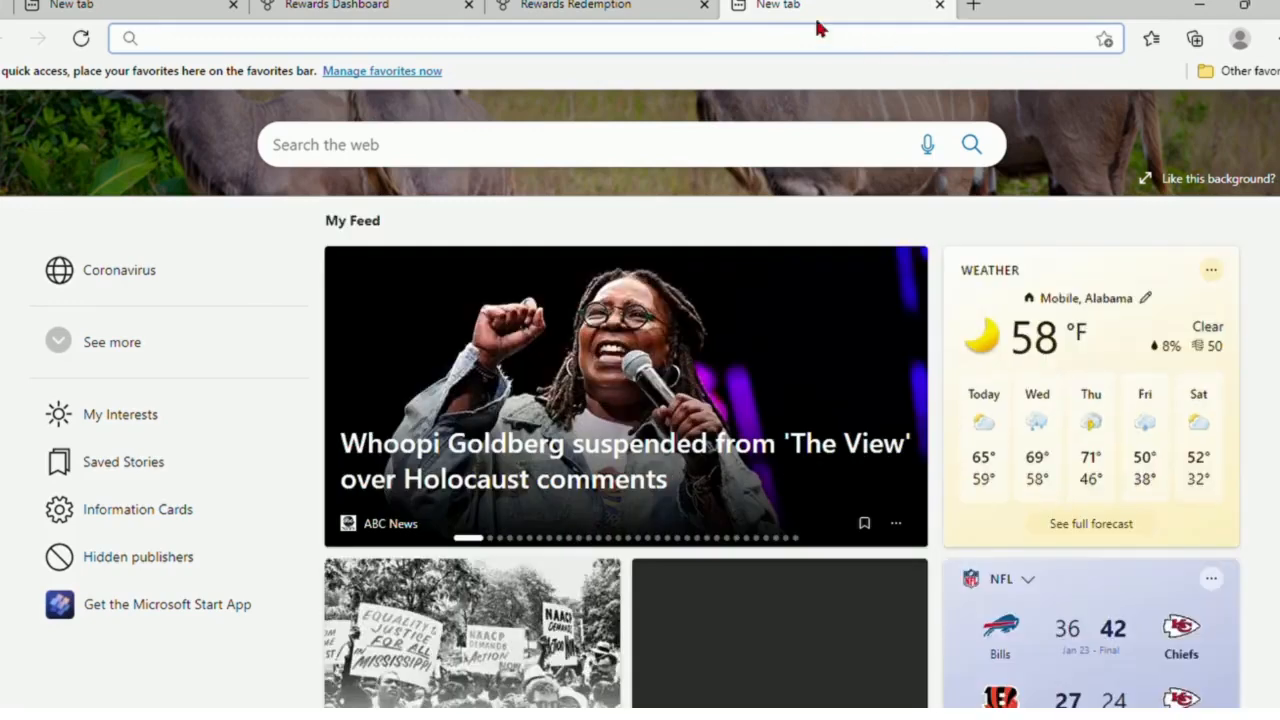
Step: Search Bing for 'edge' and show the Rewards flyout with the completed daily set
text([micr)
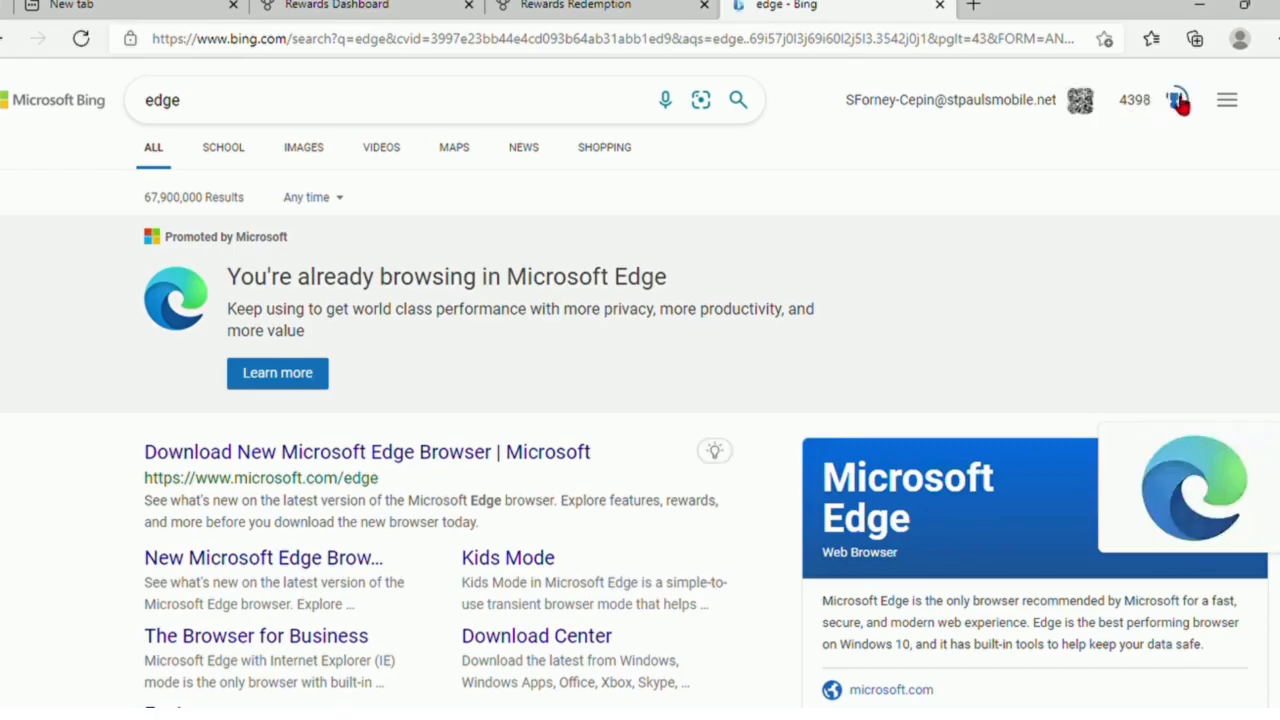
click(1174, 100)
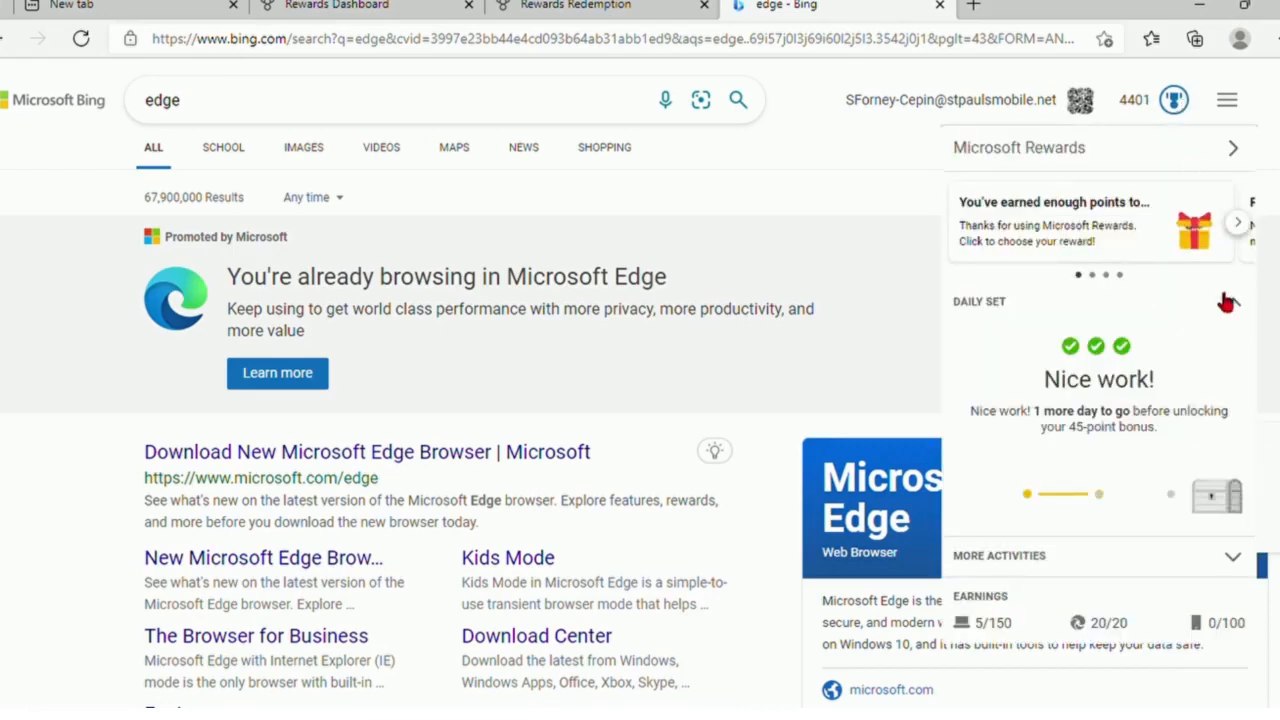
Step: Review the flyout's featured offers, daily set and more activities, then go to the Xbox Gift Card redemption page
click(1236, 220)
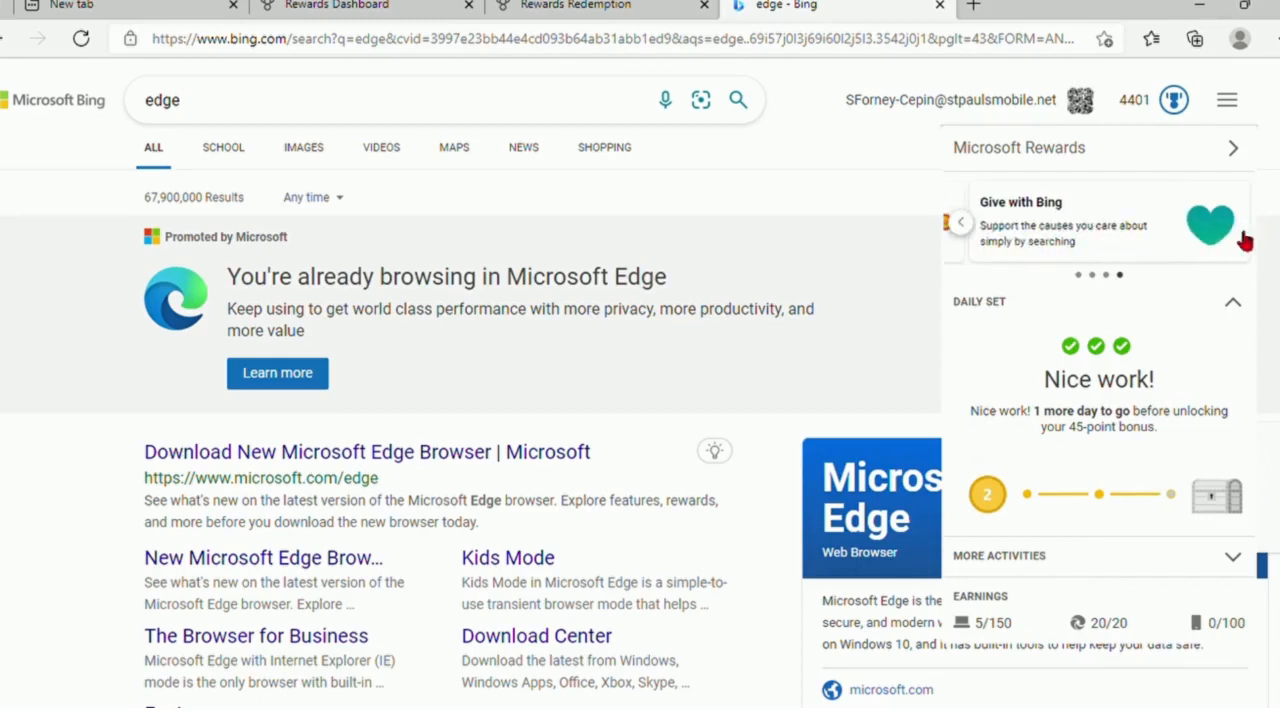
scroll(down, 3)
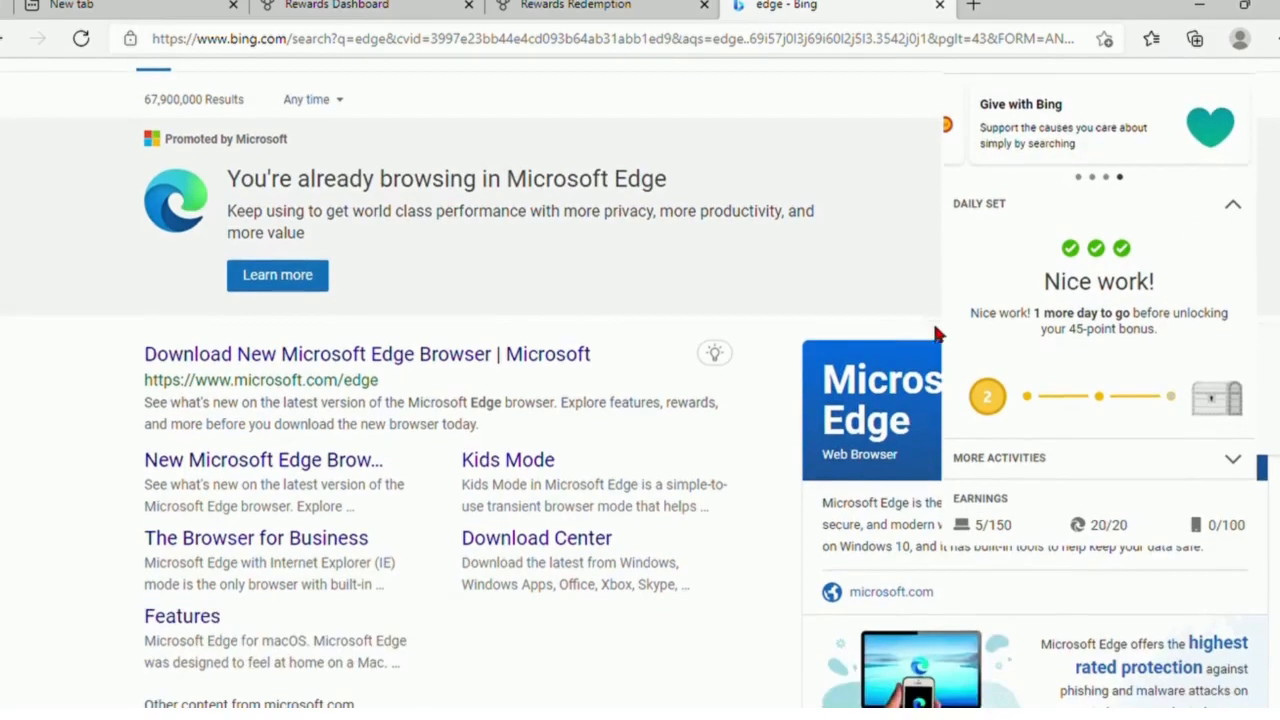
scroll(up, 3)
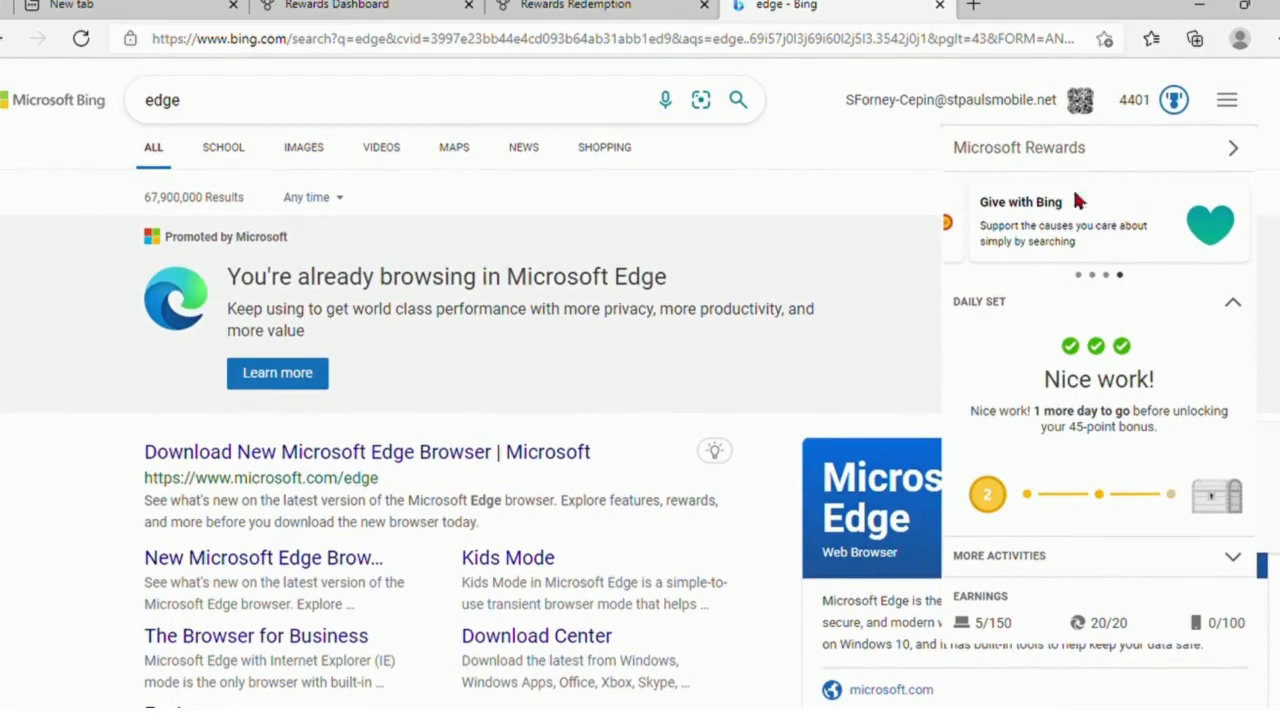
click(1232, 300)
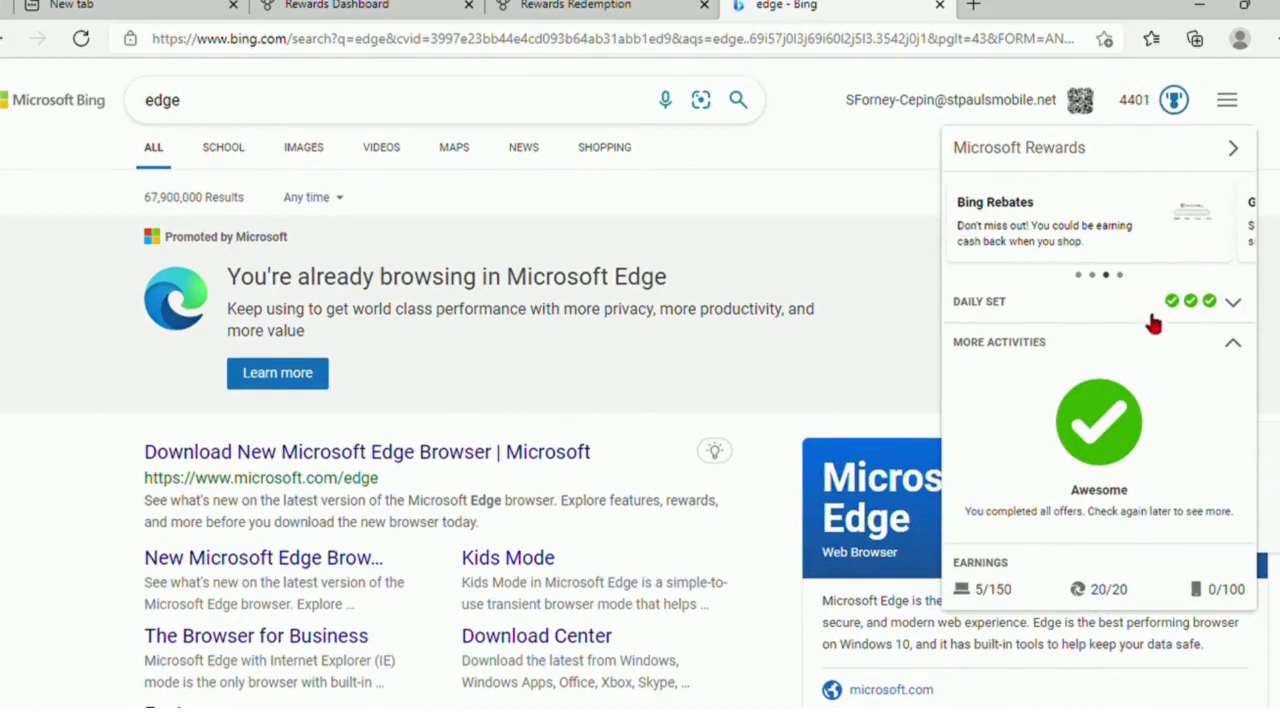
click(1232, 300)
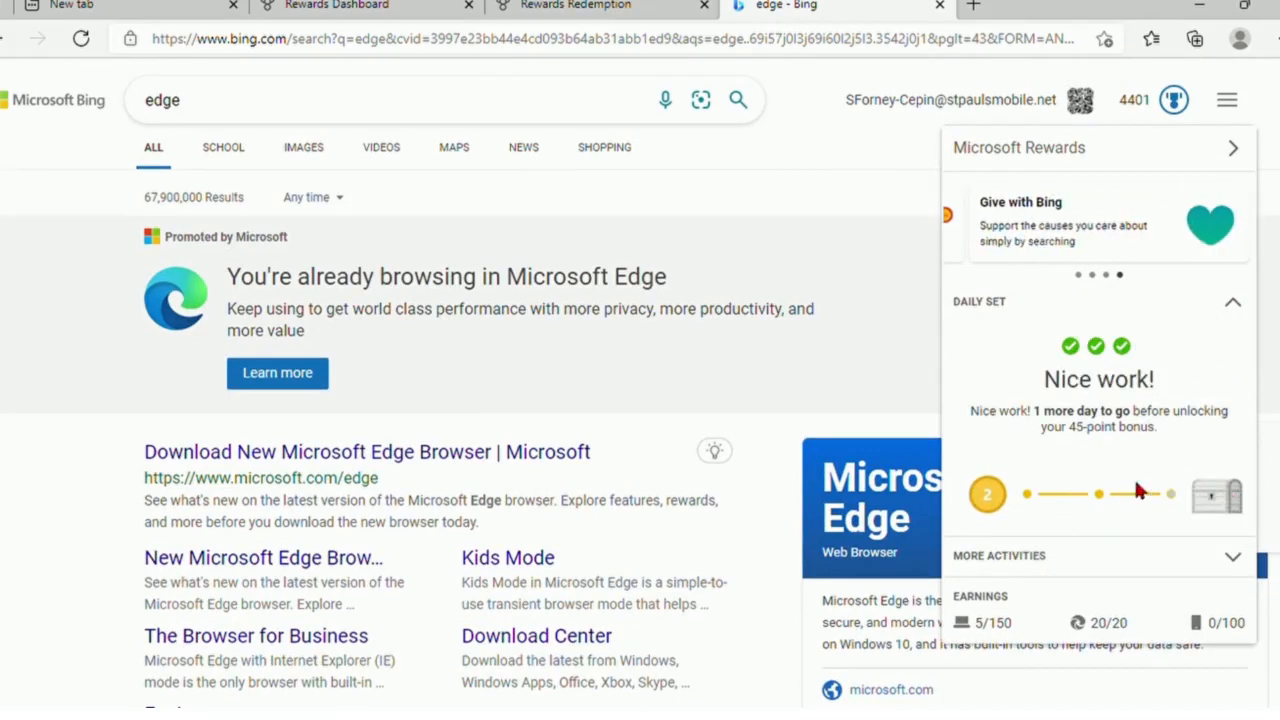
mouse_move(1050, 518)
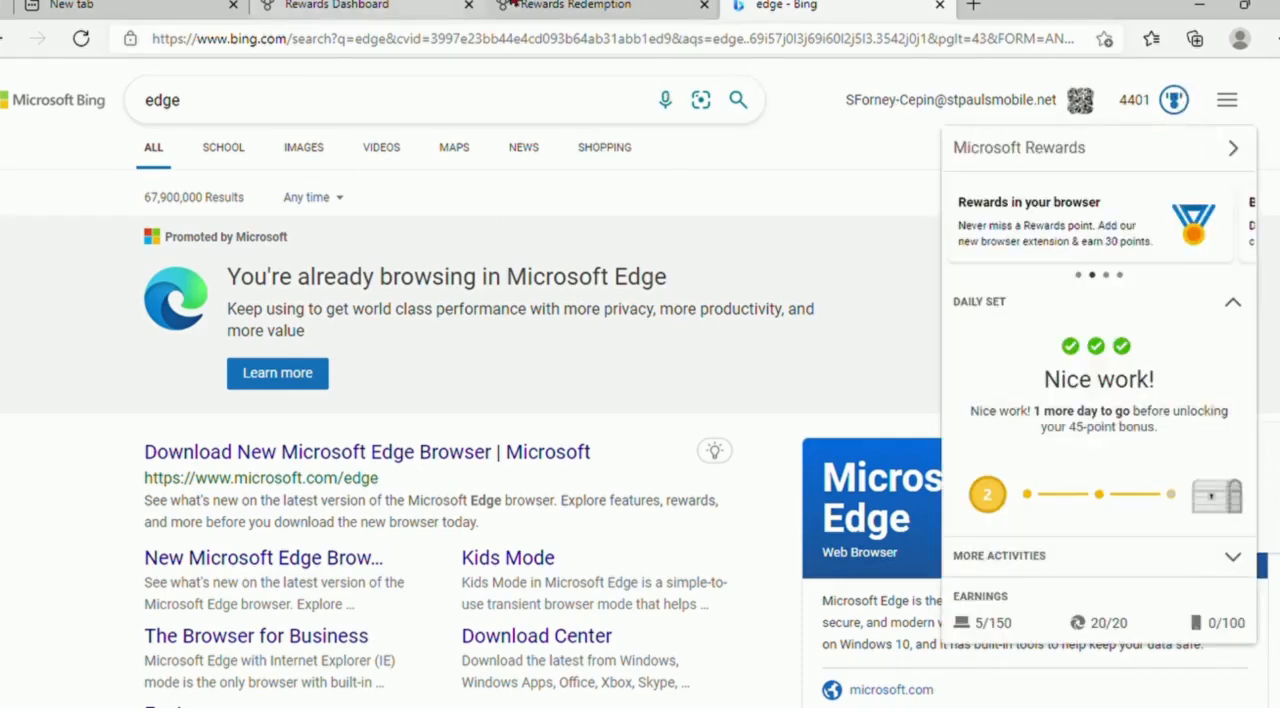
click(576, 6)
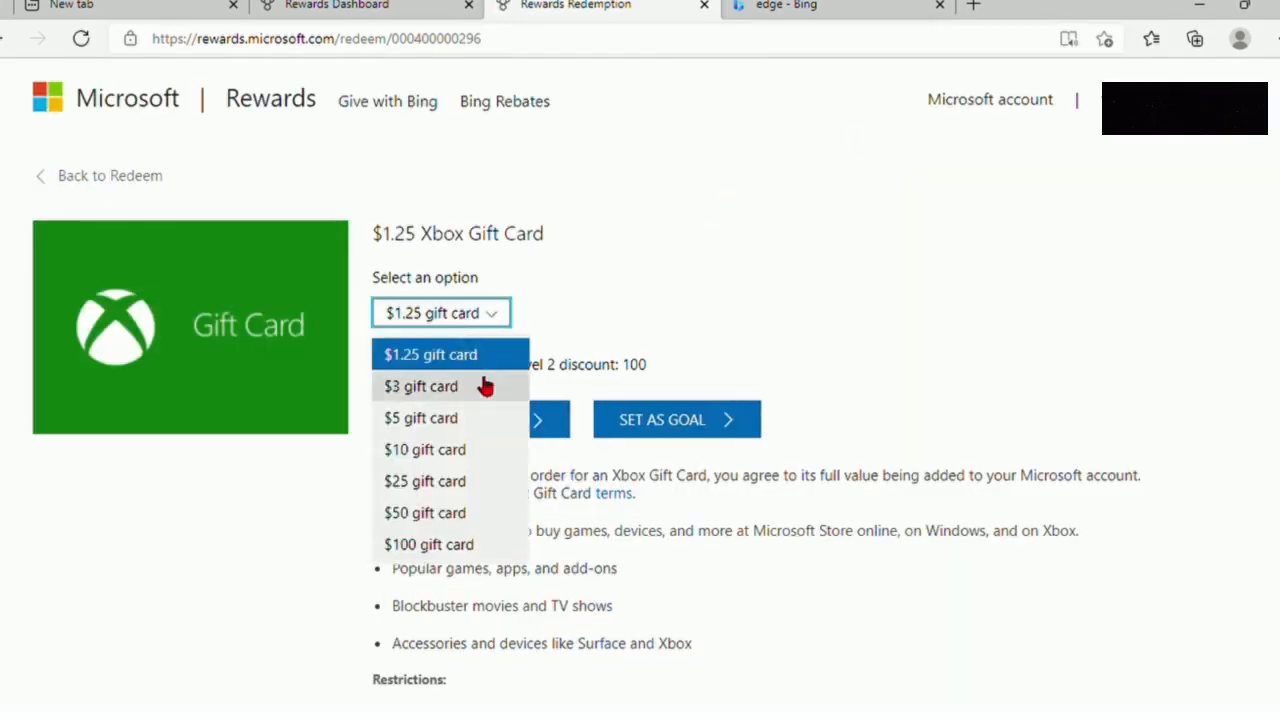
Step: Check the $3 Xbox Gift Card option and look over the other amounts available
click(420, 386)
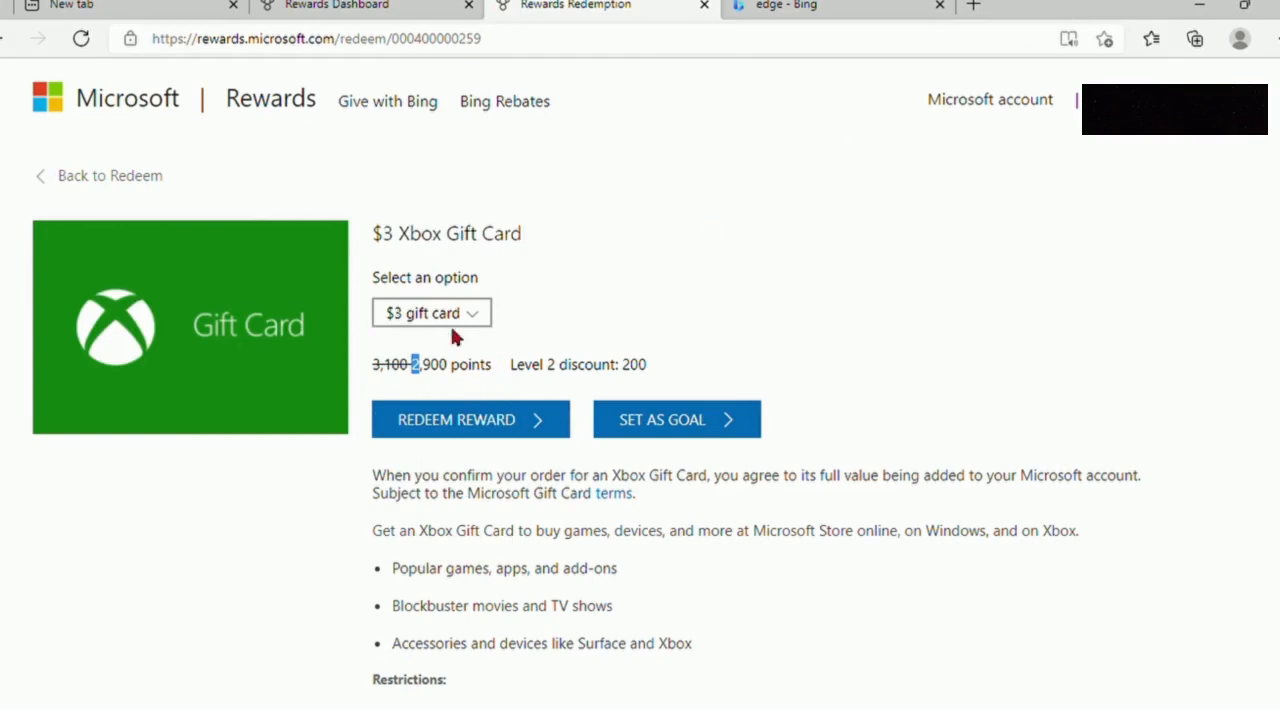
click(470, 420)
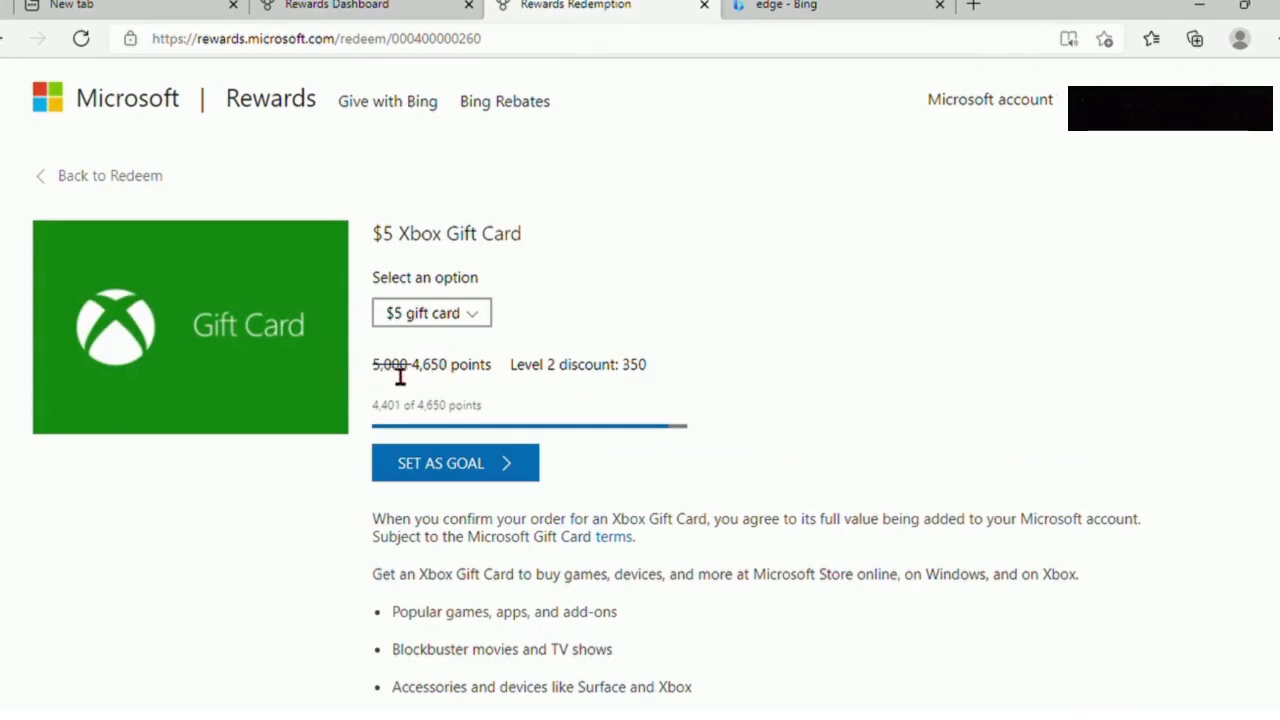
mouse_move(668, 418)
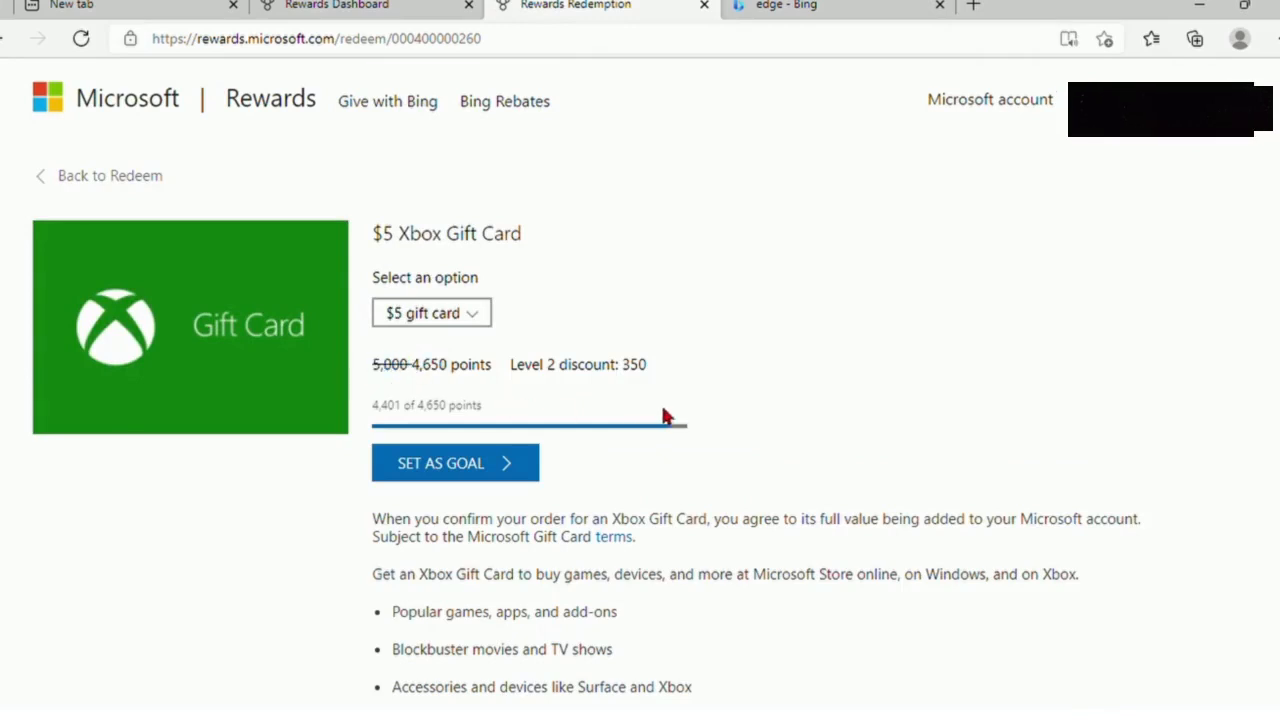
mouse_move(744, 336)
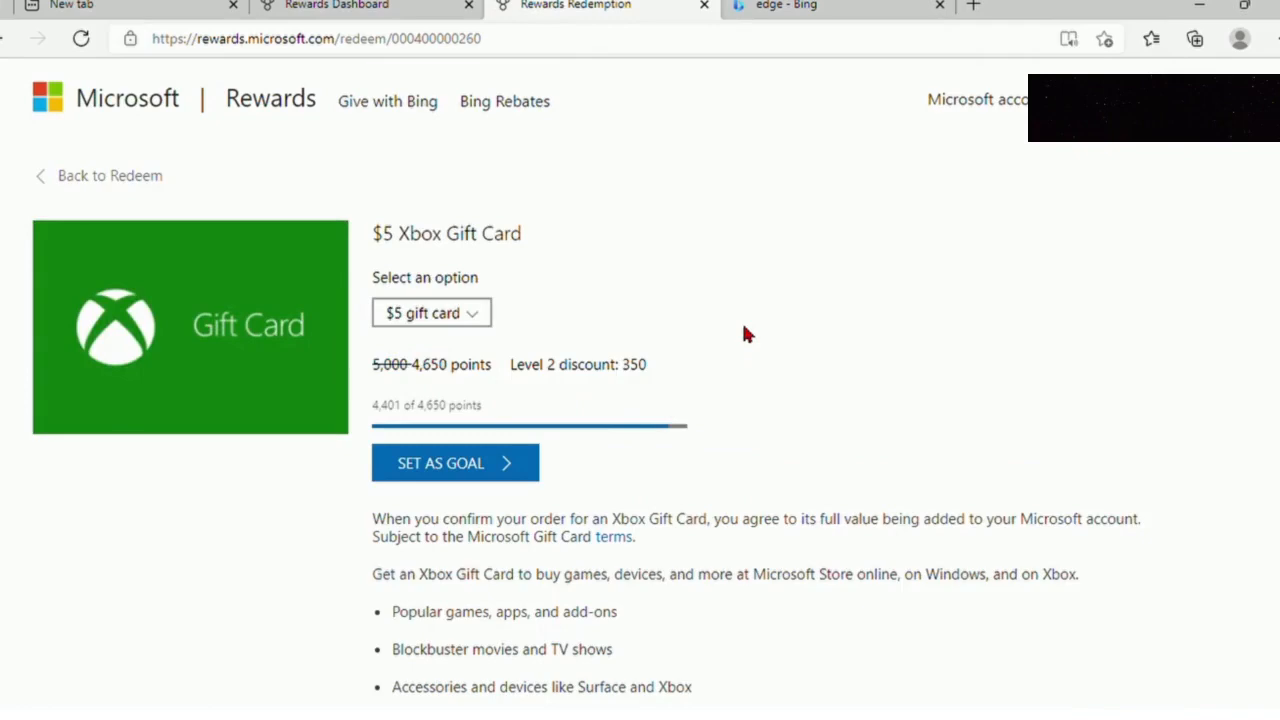
scroll(down, 3)
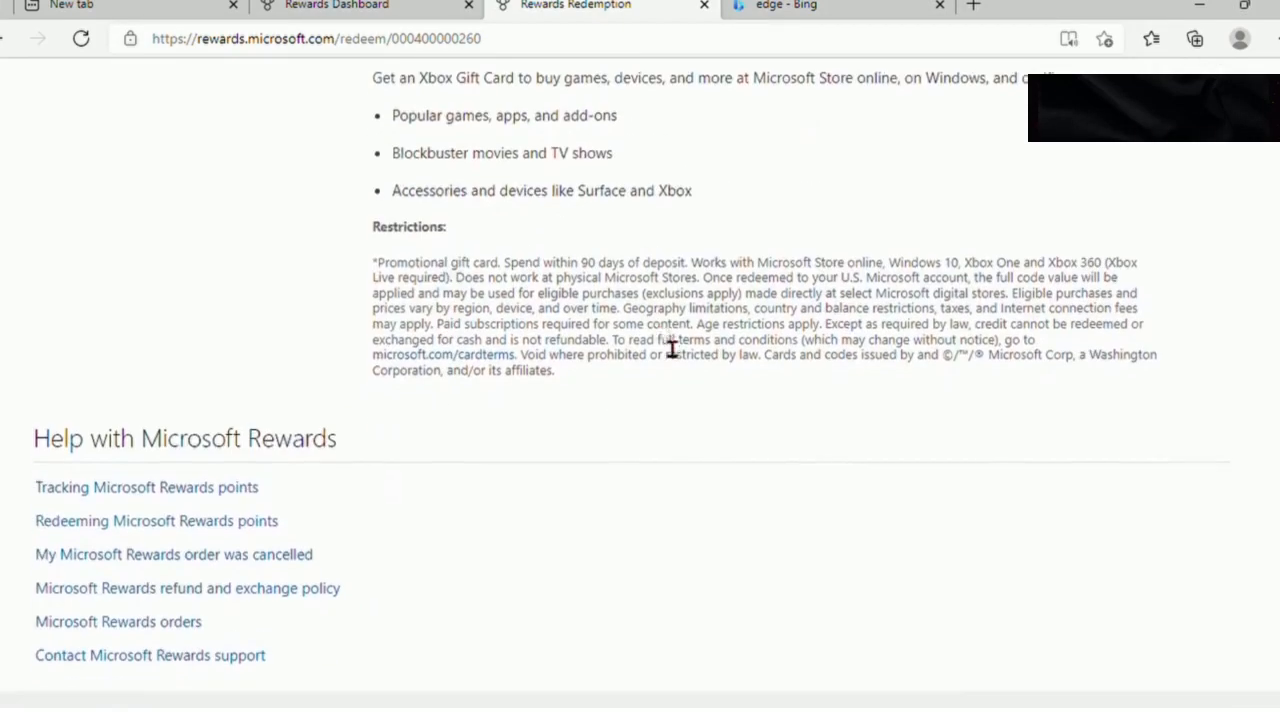
scroll(down, 3)
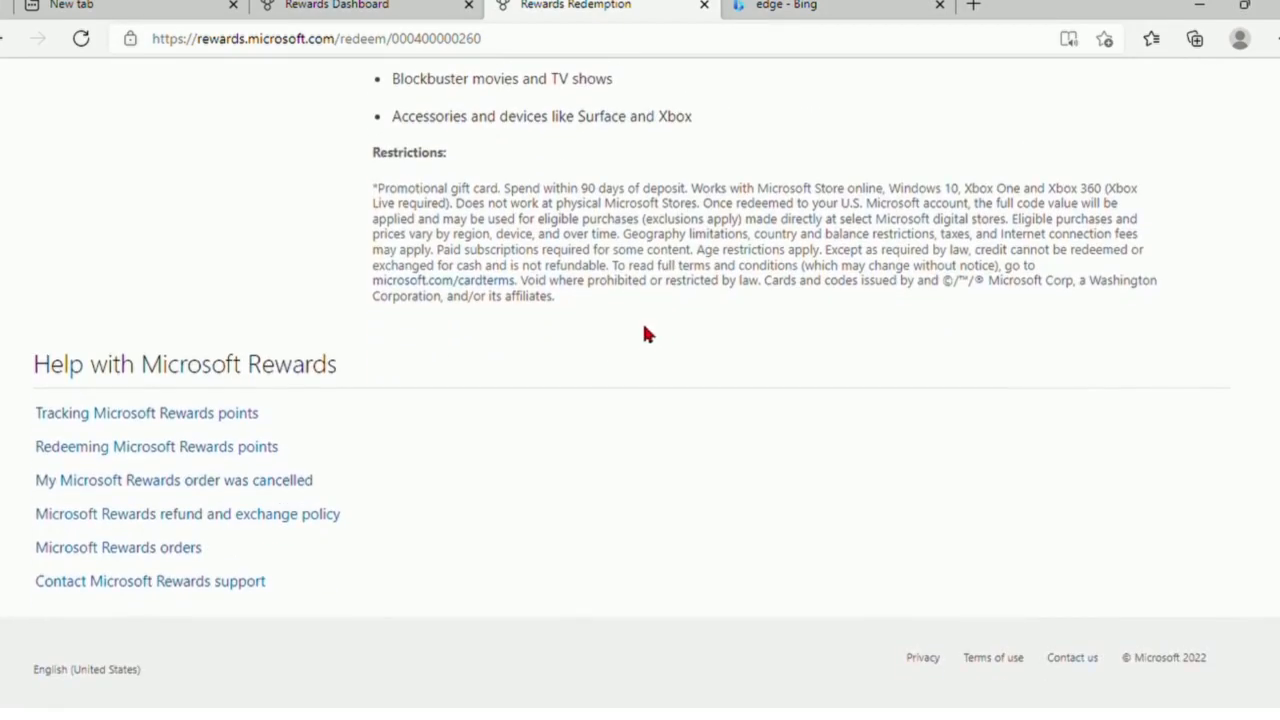
scroll(up, 3)
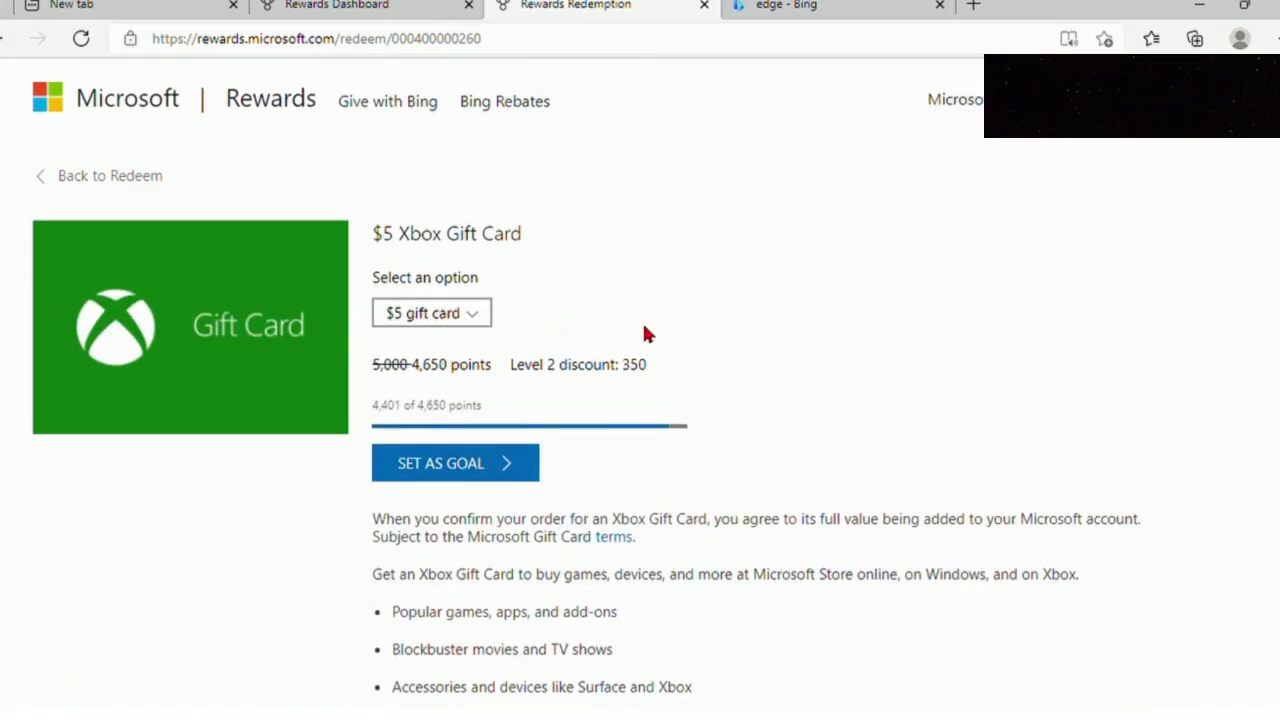
Step: Select the $25 gift card (23,000 points), then return to the redeem catalog
click(432, 312)
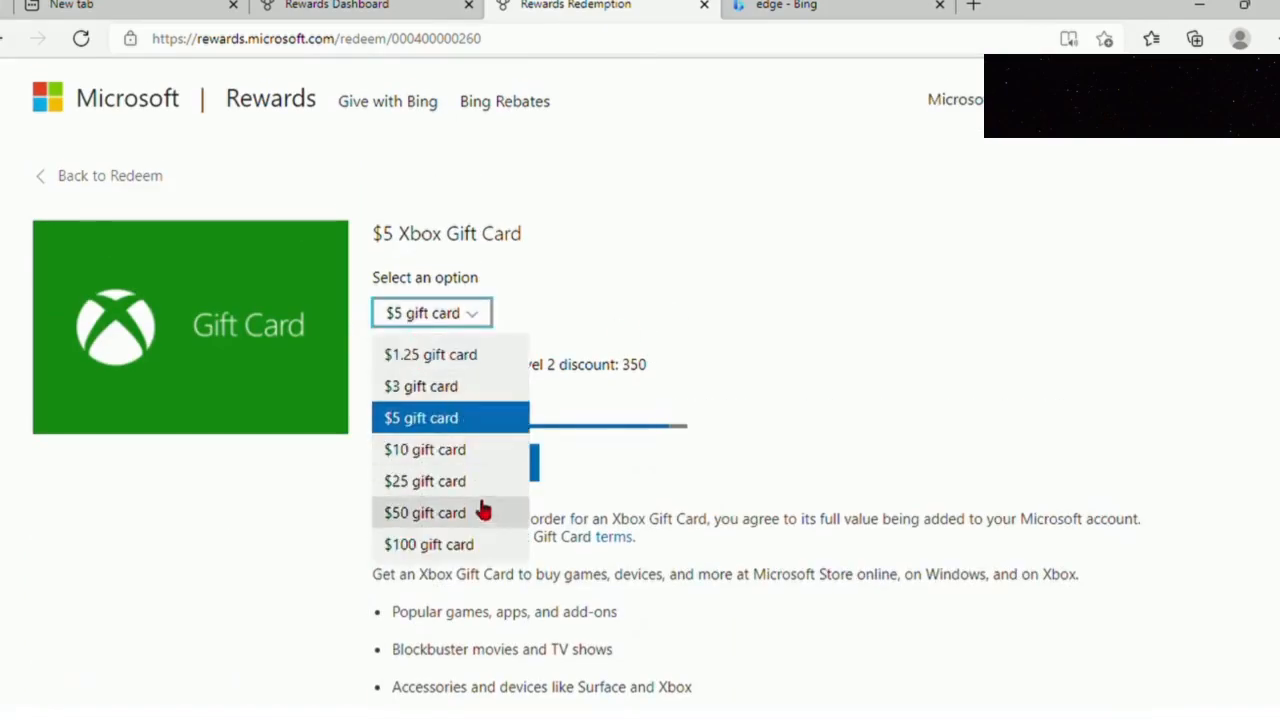
click(424, 480)
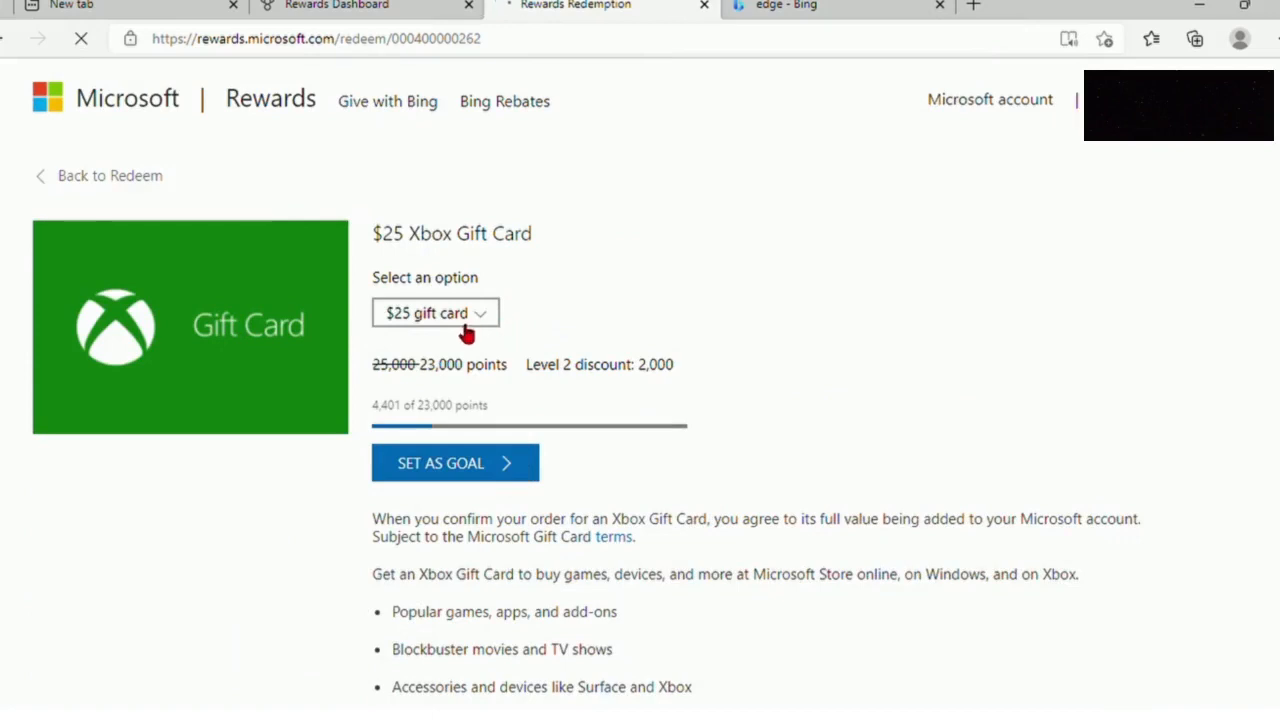
click(434, 312)
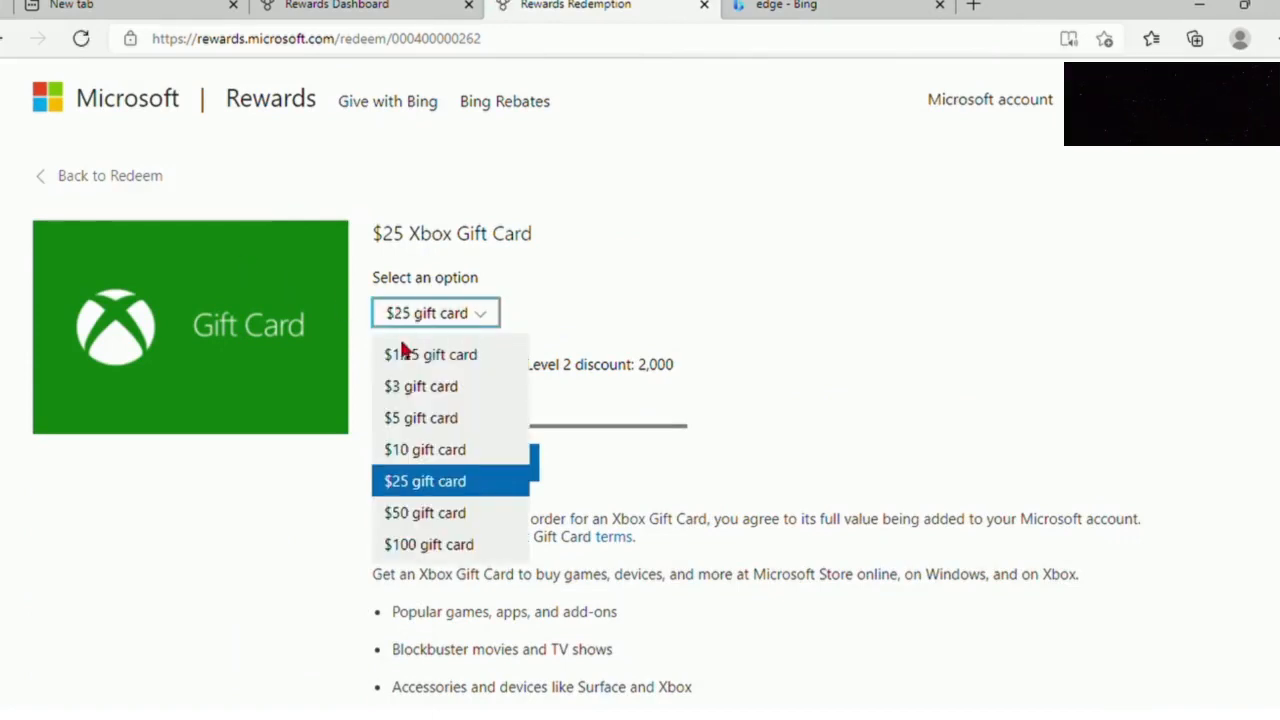
click(424, 480)
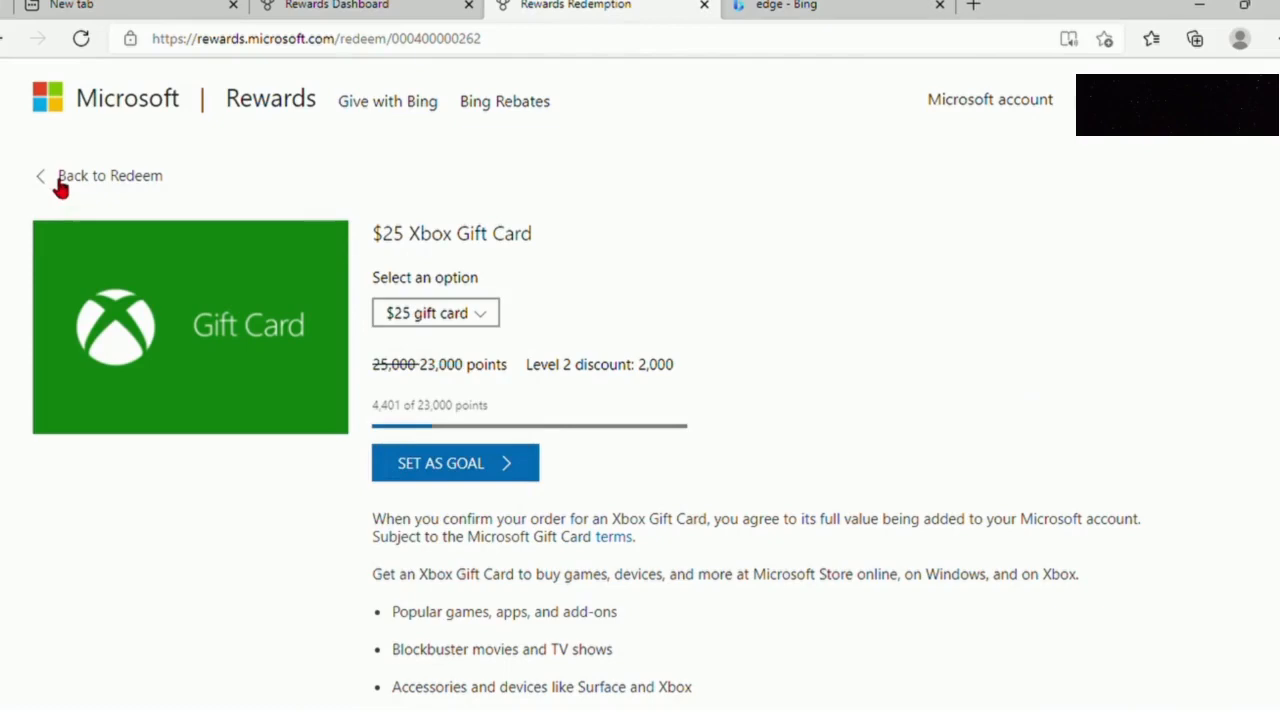
click(108, 176)
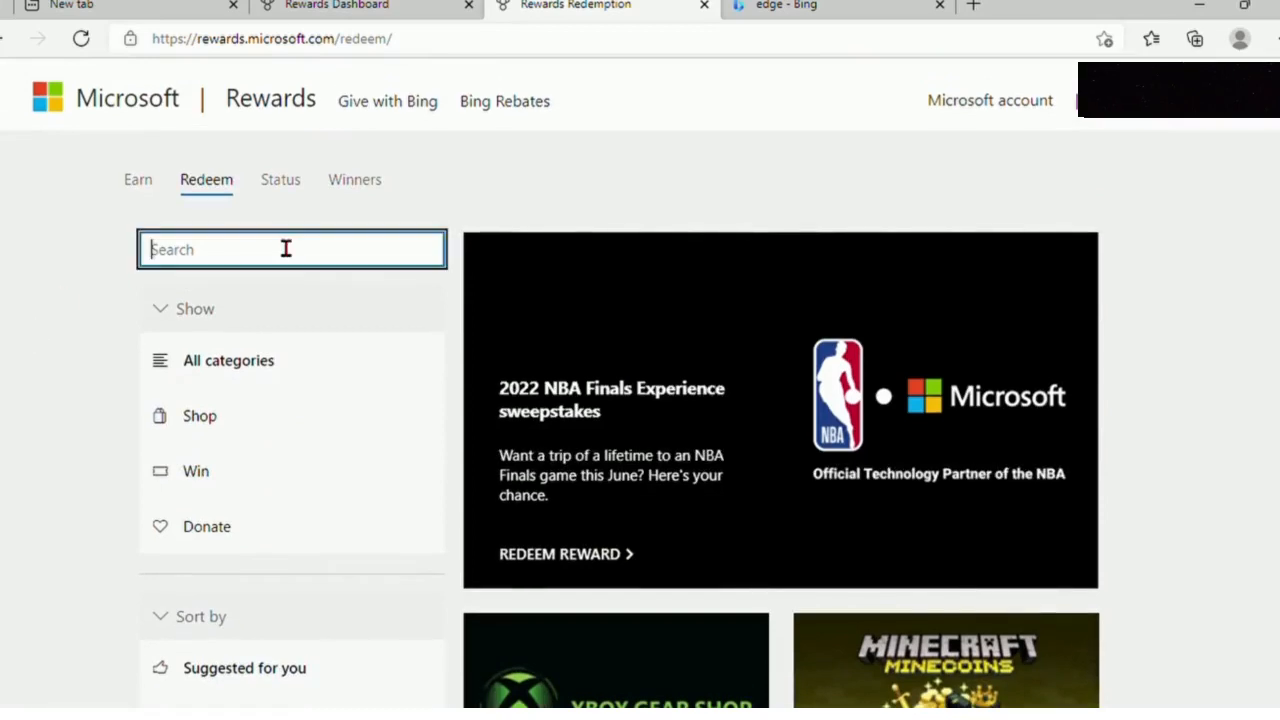
Step: Search the redeem catalog for 'sweepstakes' and scroll the 200-point entries
text(swee)
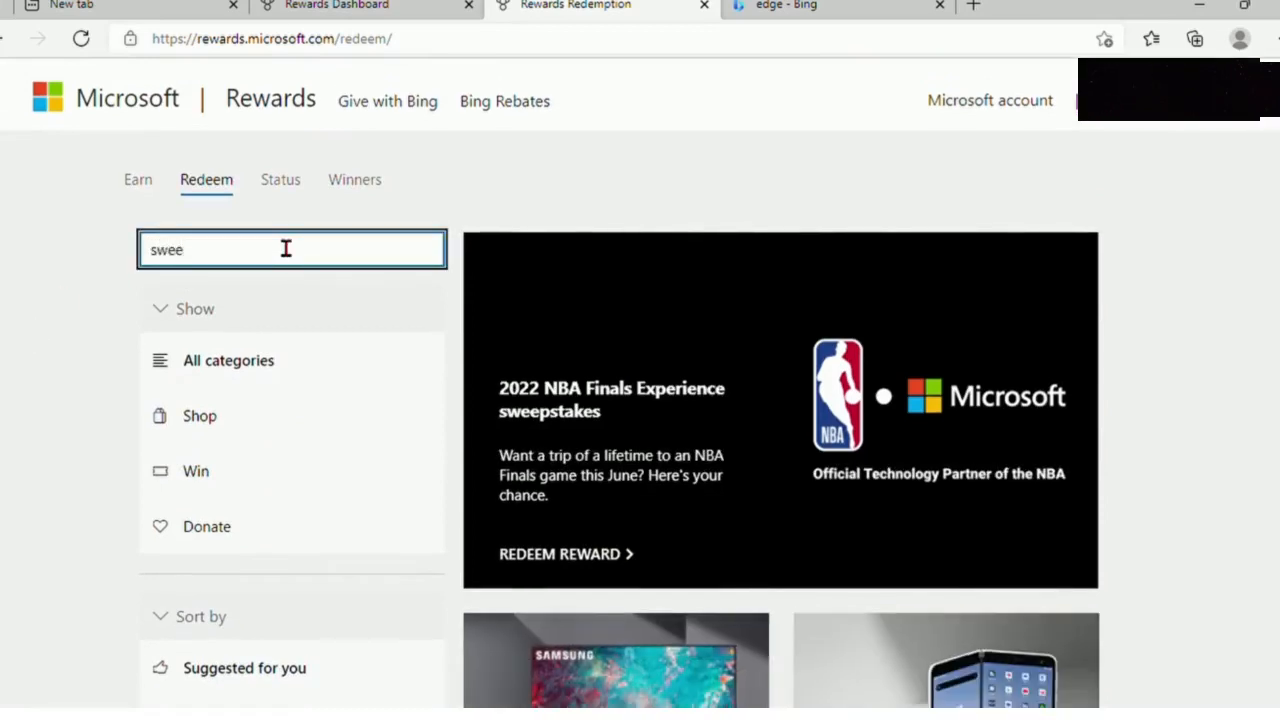
text(pstakes)
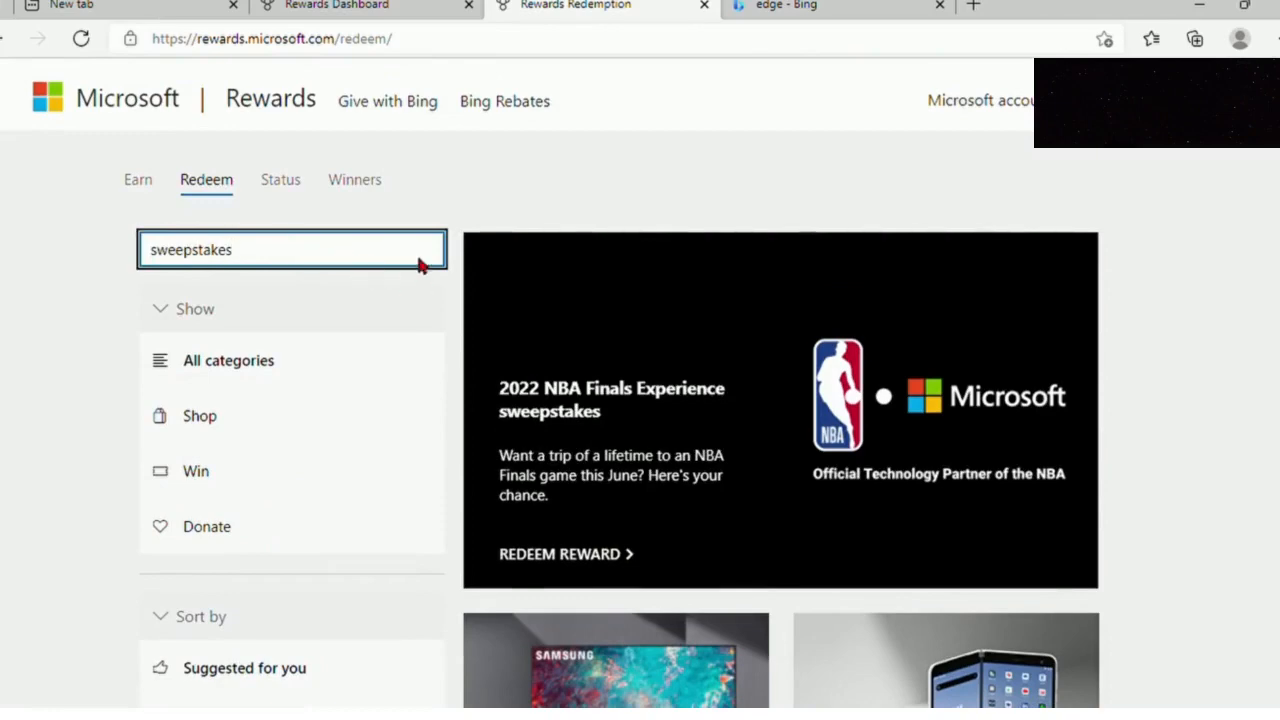
scroll(down, 3)
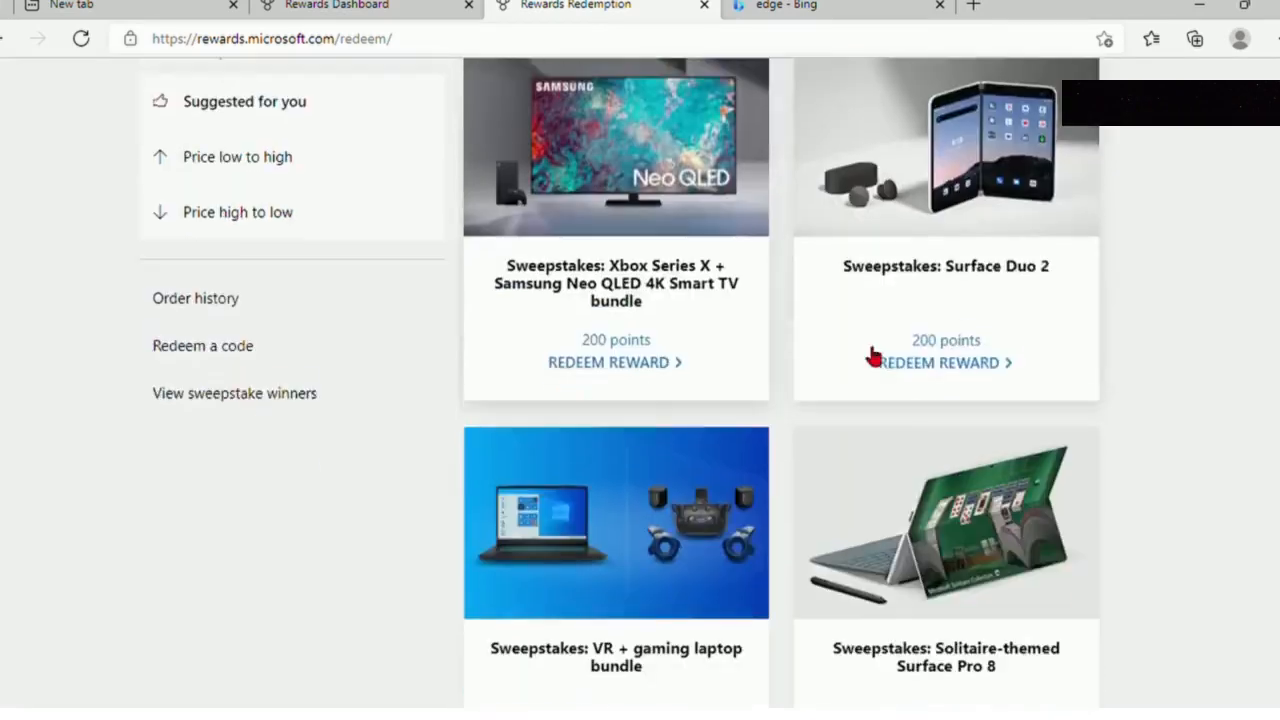
scroll(down, 3)
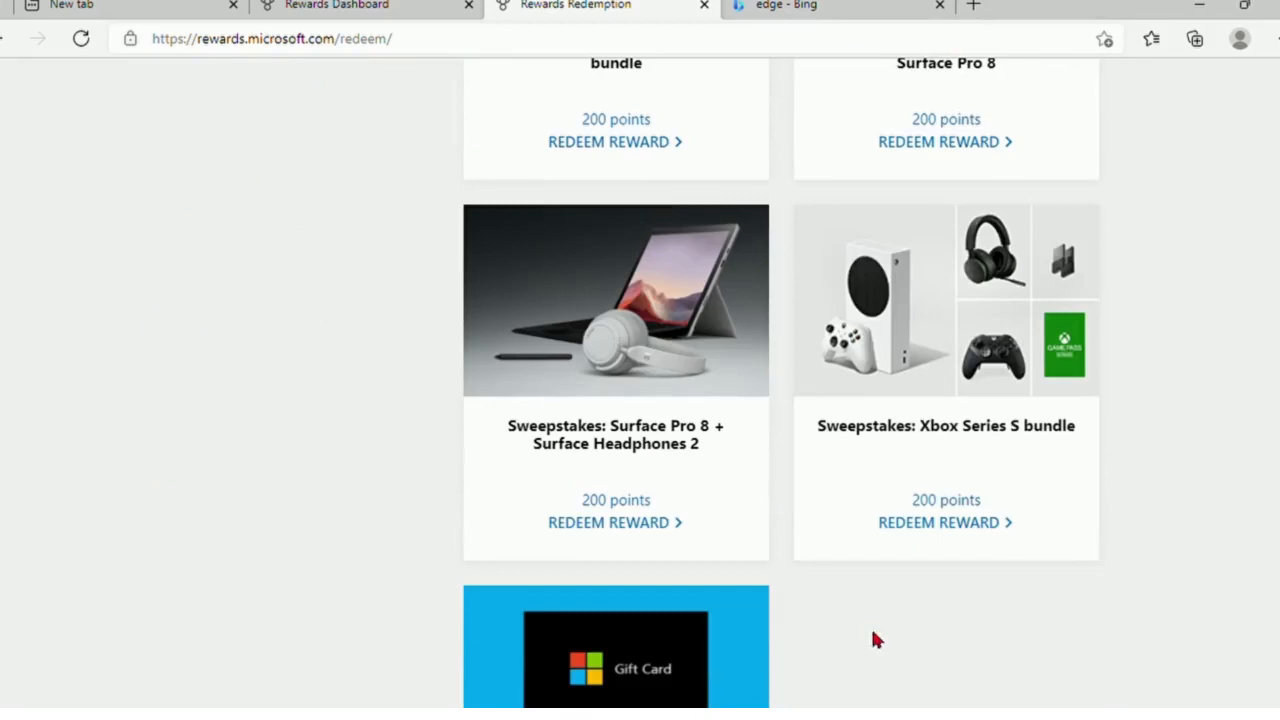
mouse_move(1024, 418)
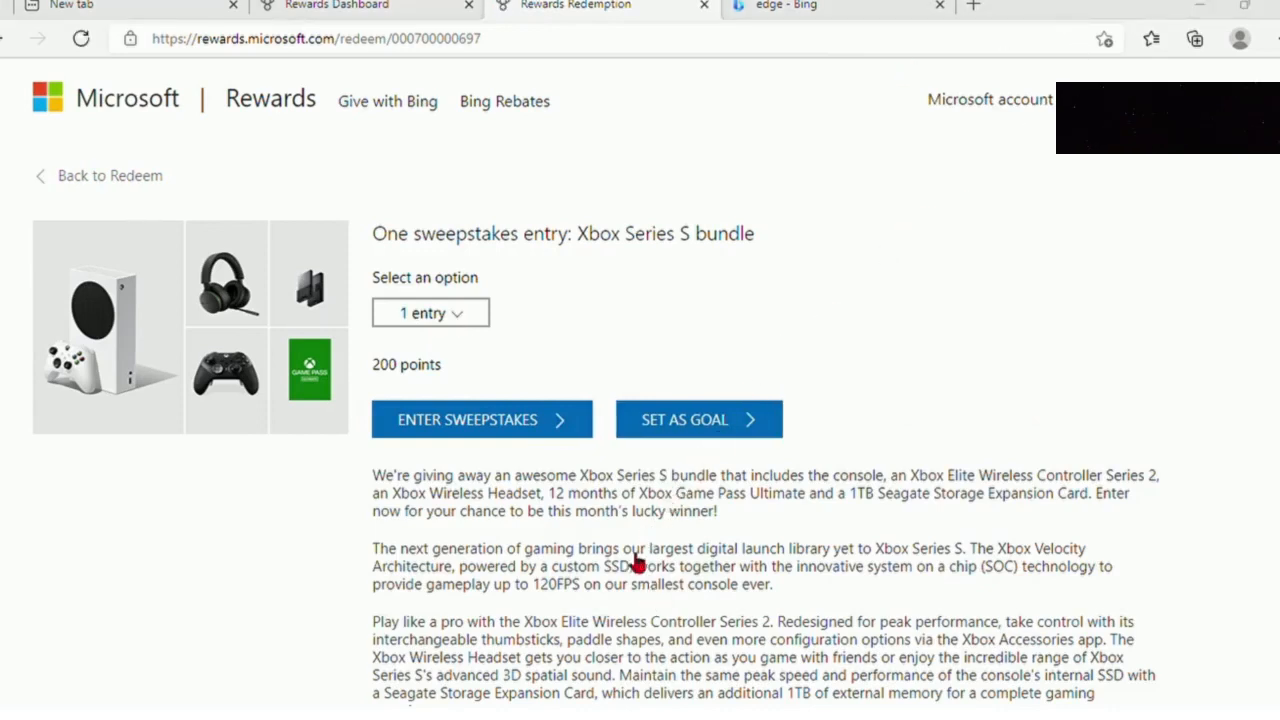
mouse_move(700, 322)
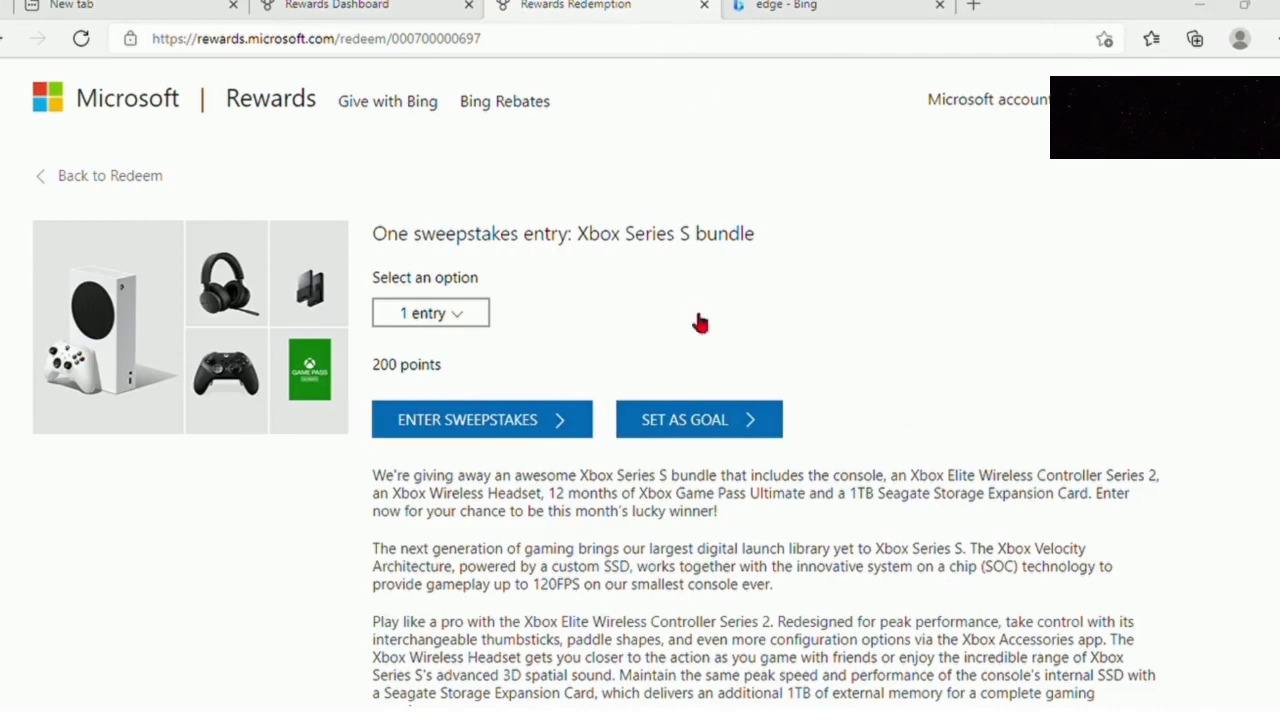
Step: Read the Xbox Series S bundle sweepstakes description and rules, then return to the redeem catalog
scroll(down, 3)
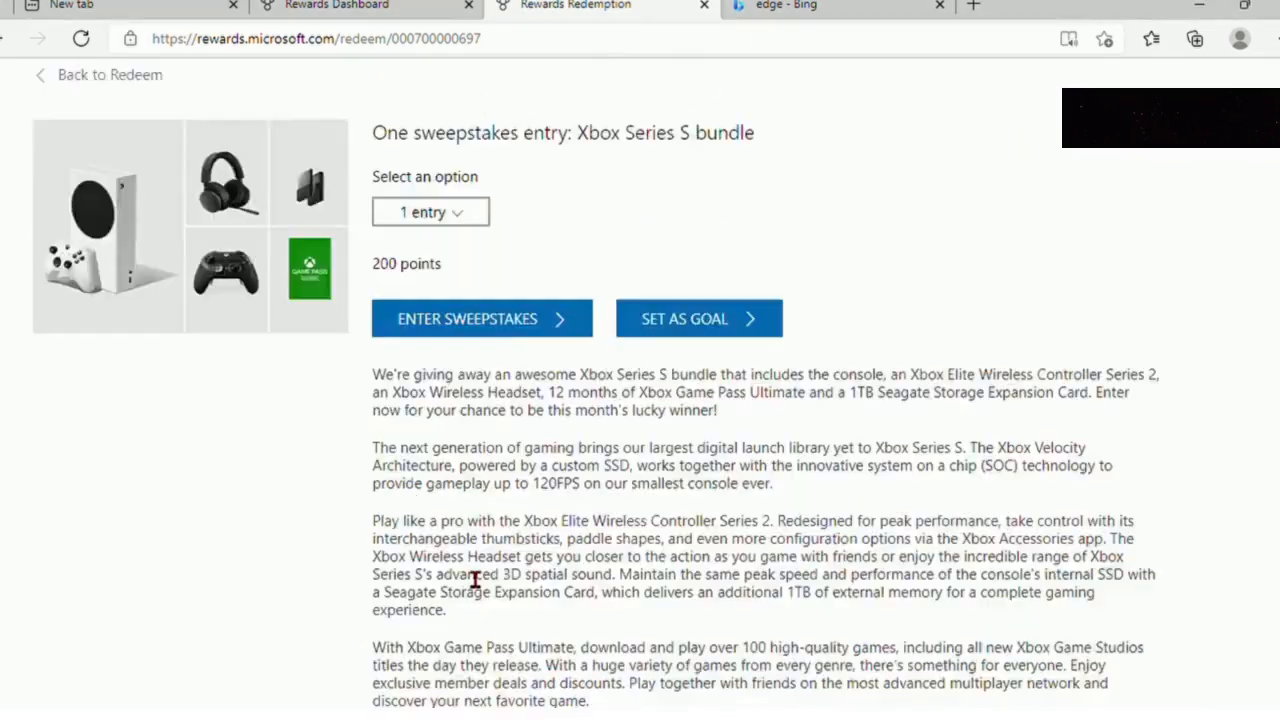
scroll(down, 3)
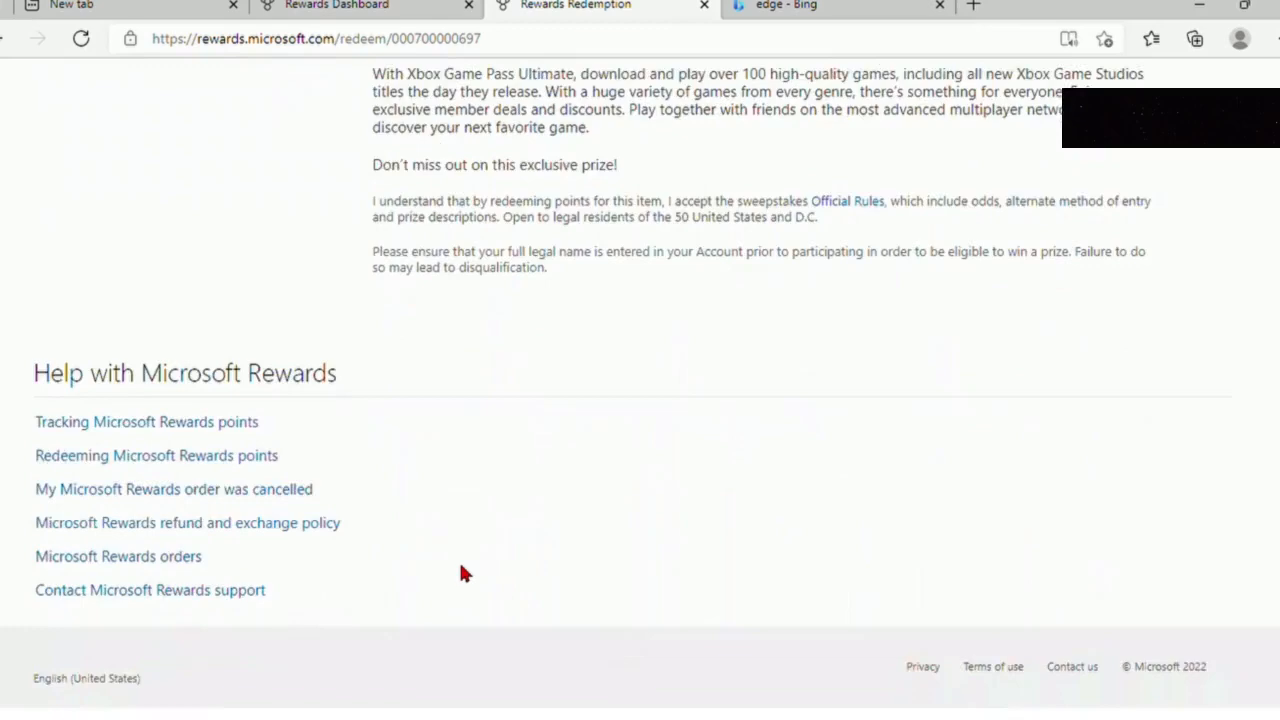
scroll(up, 3)
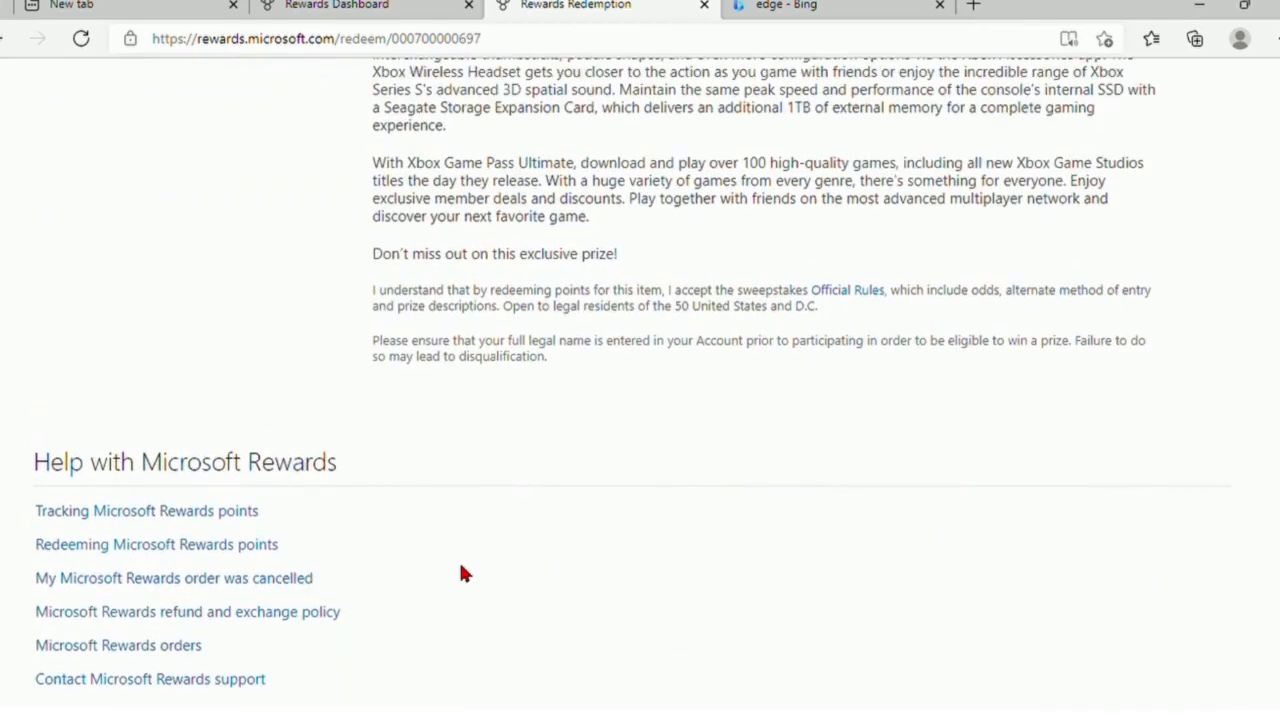
scroll(up, 3)
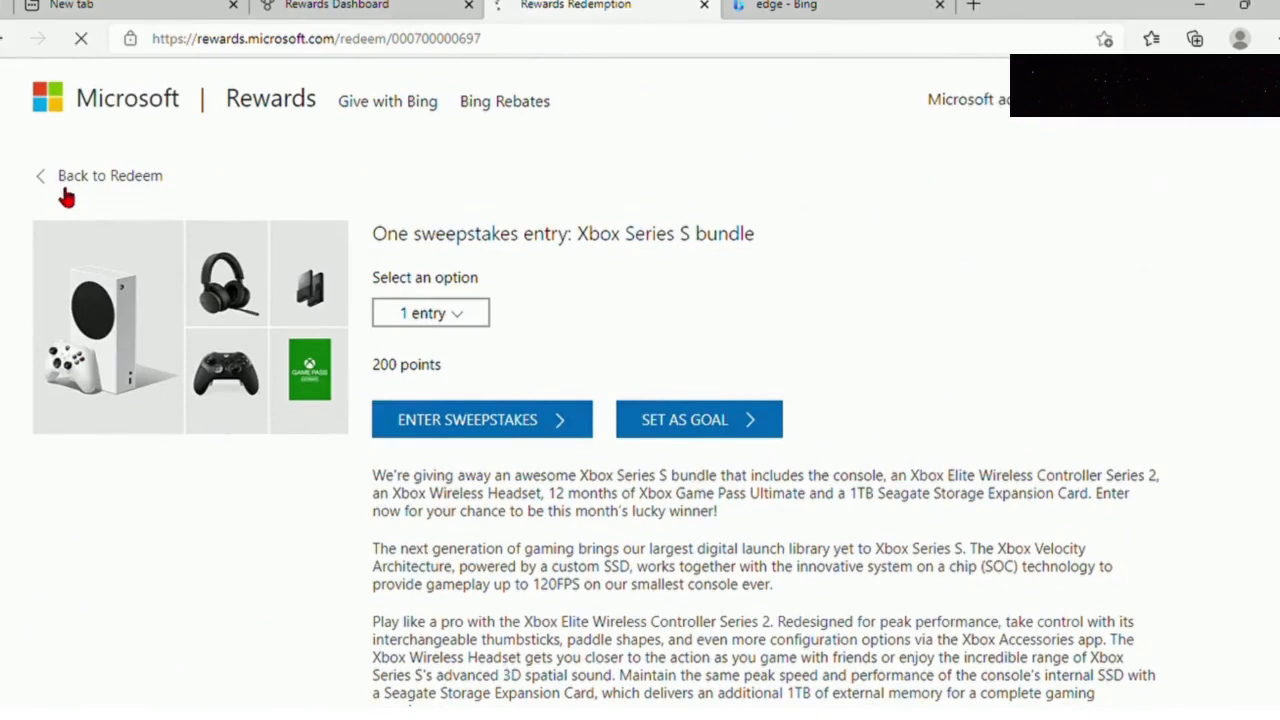
click(98, 176)
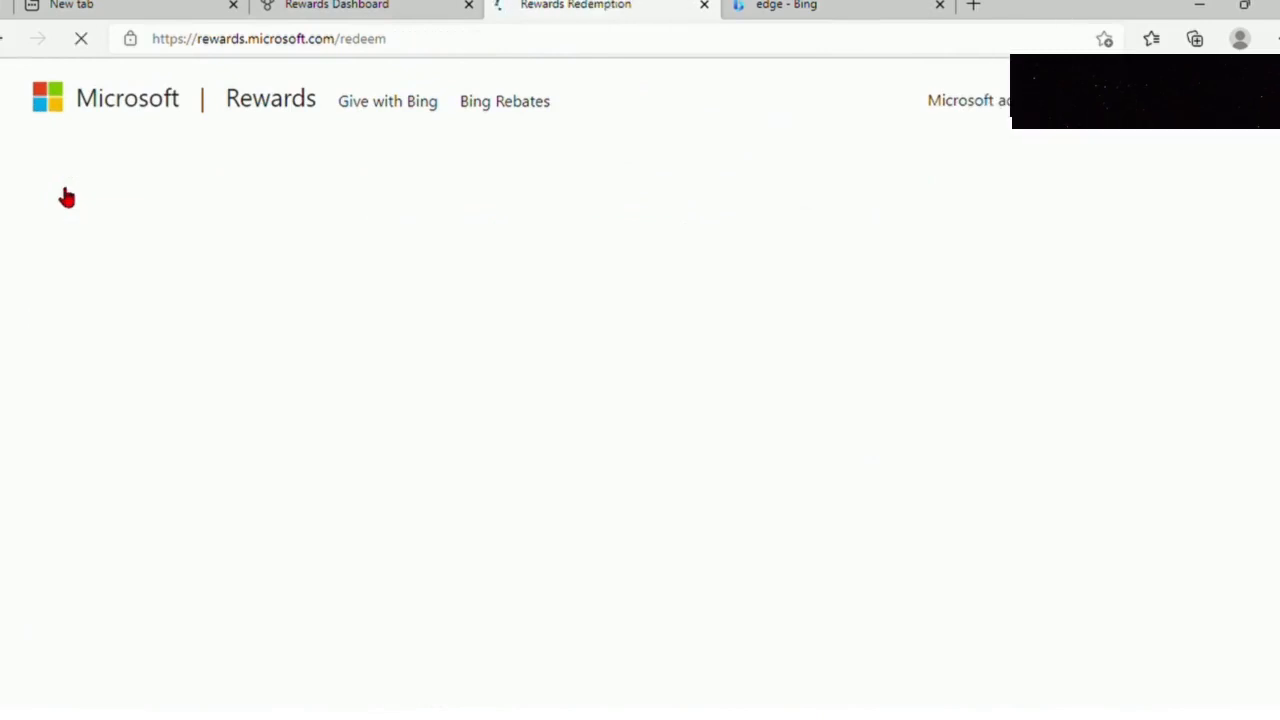
mouse_move(72, 180)
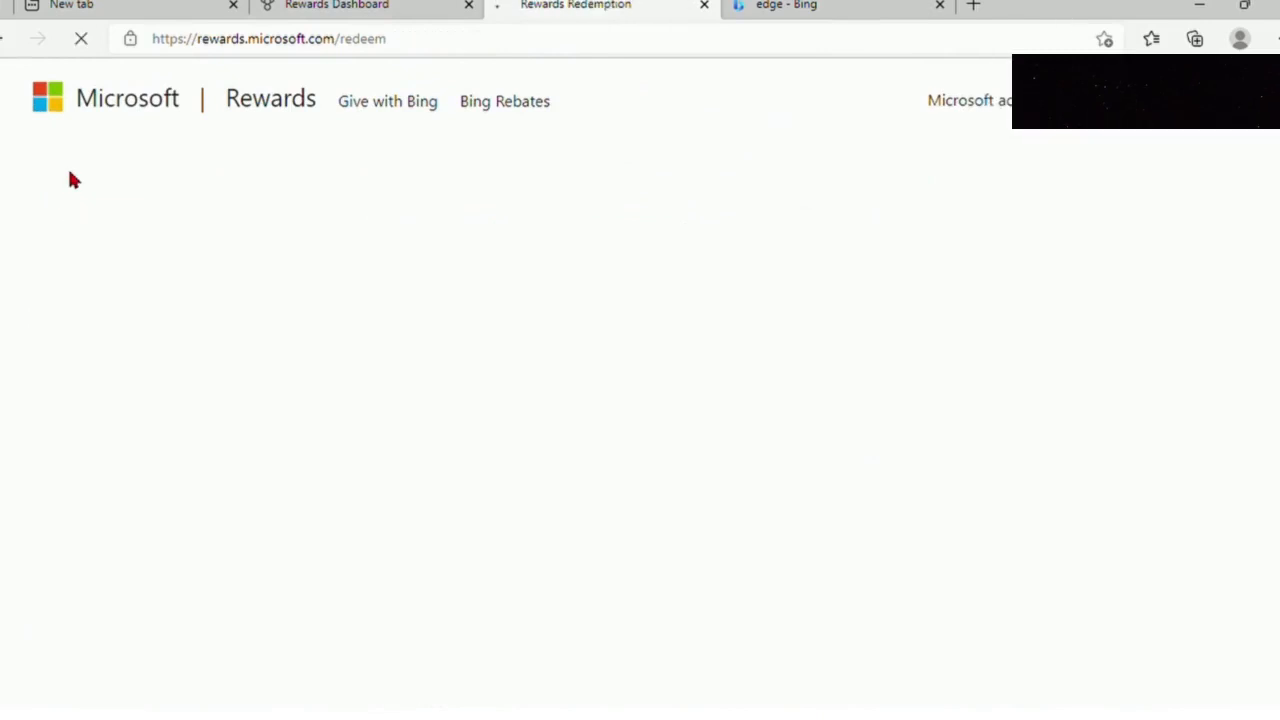